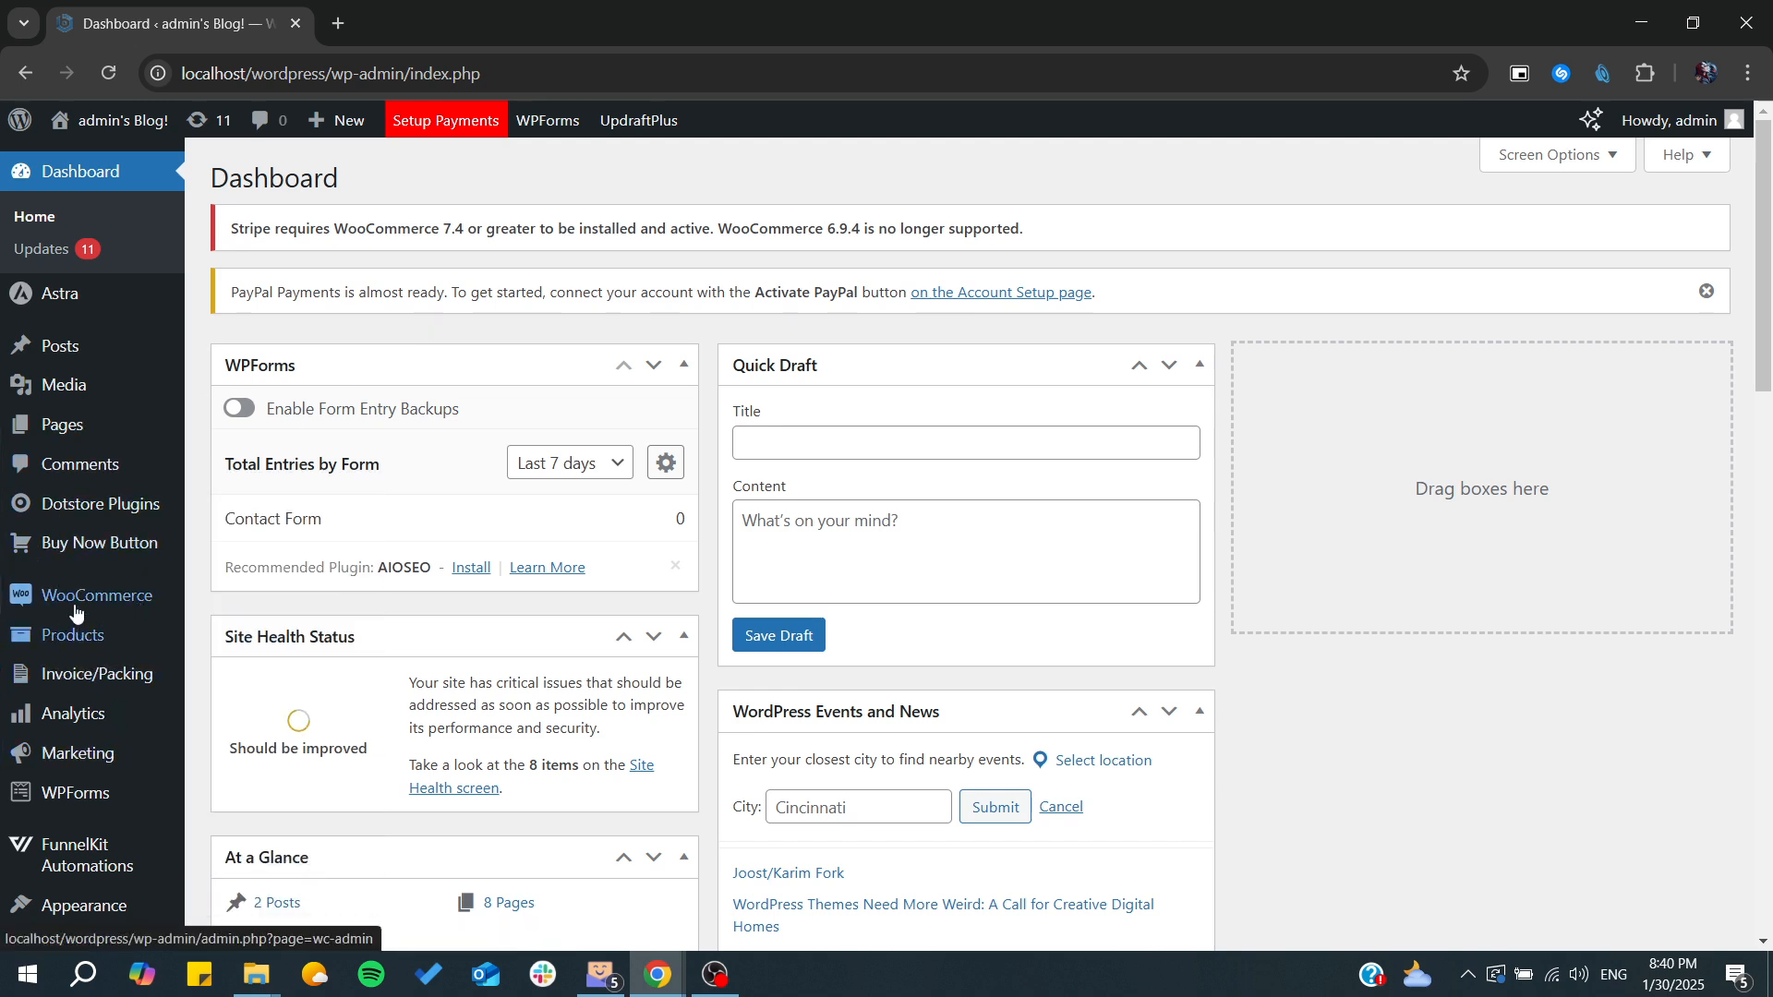
mouse_move(98, 595)
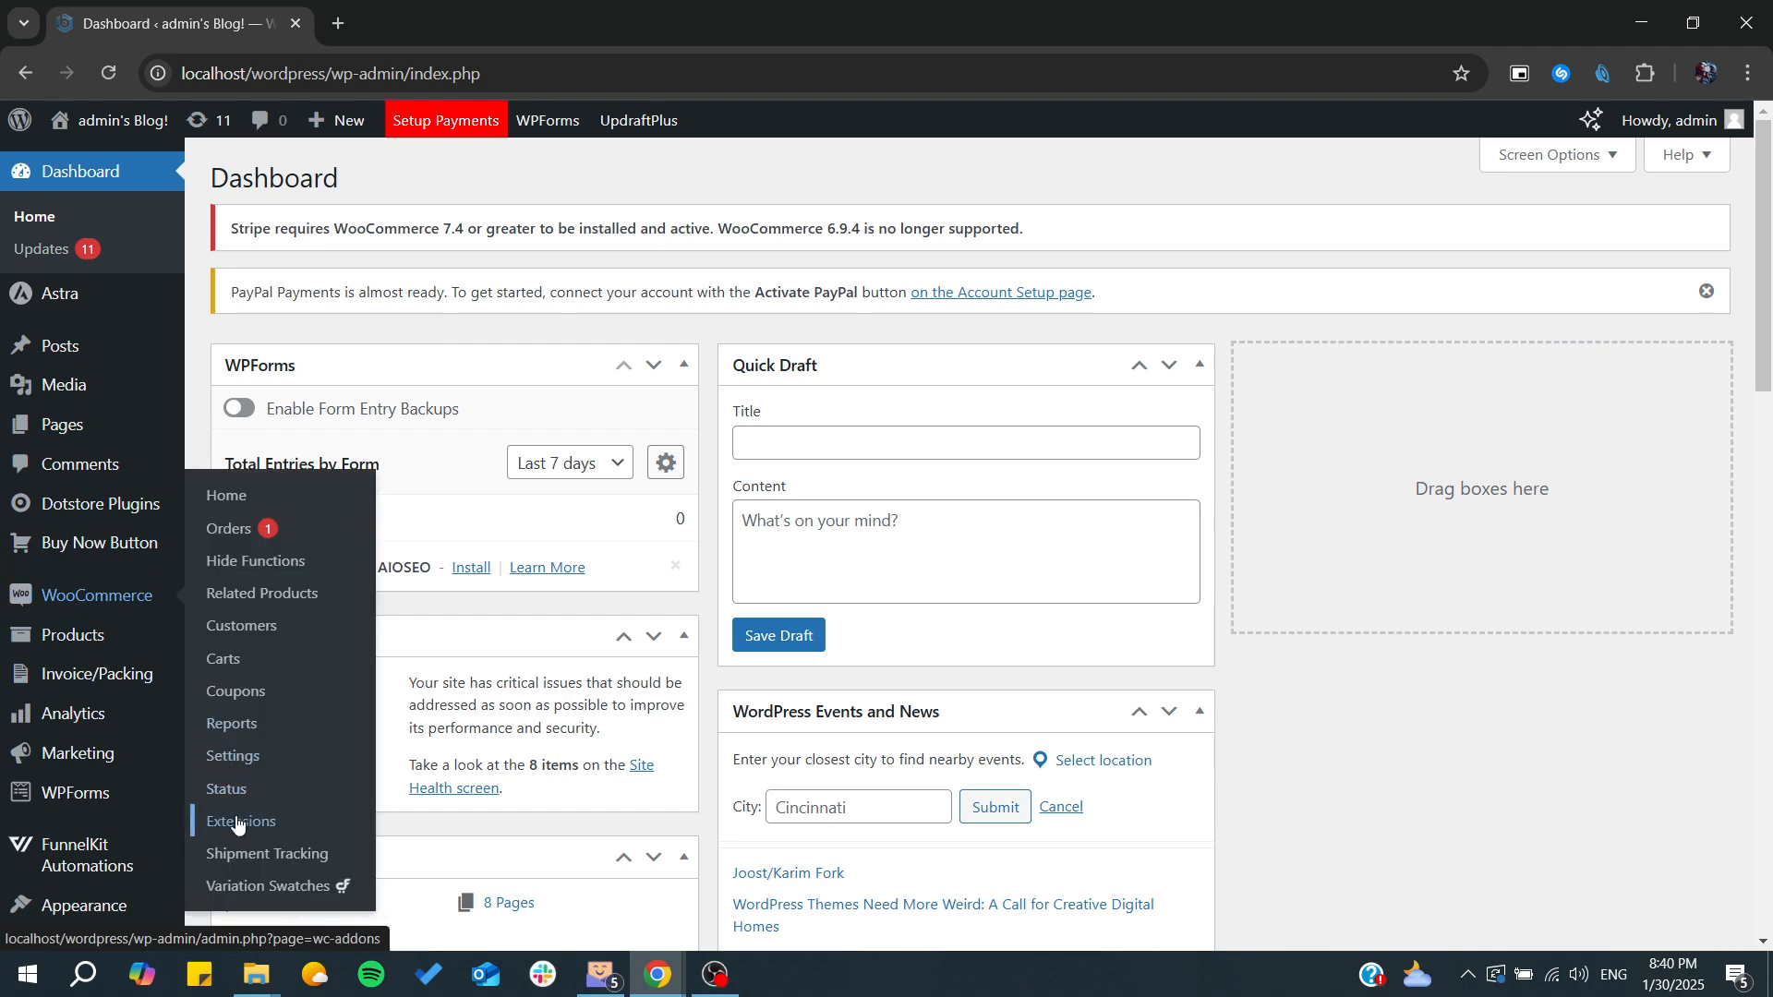
Search WooCommerce Extensions for 'WooMultistore' and confirm no extensions match
left_click(240, 821)
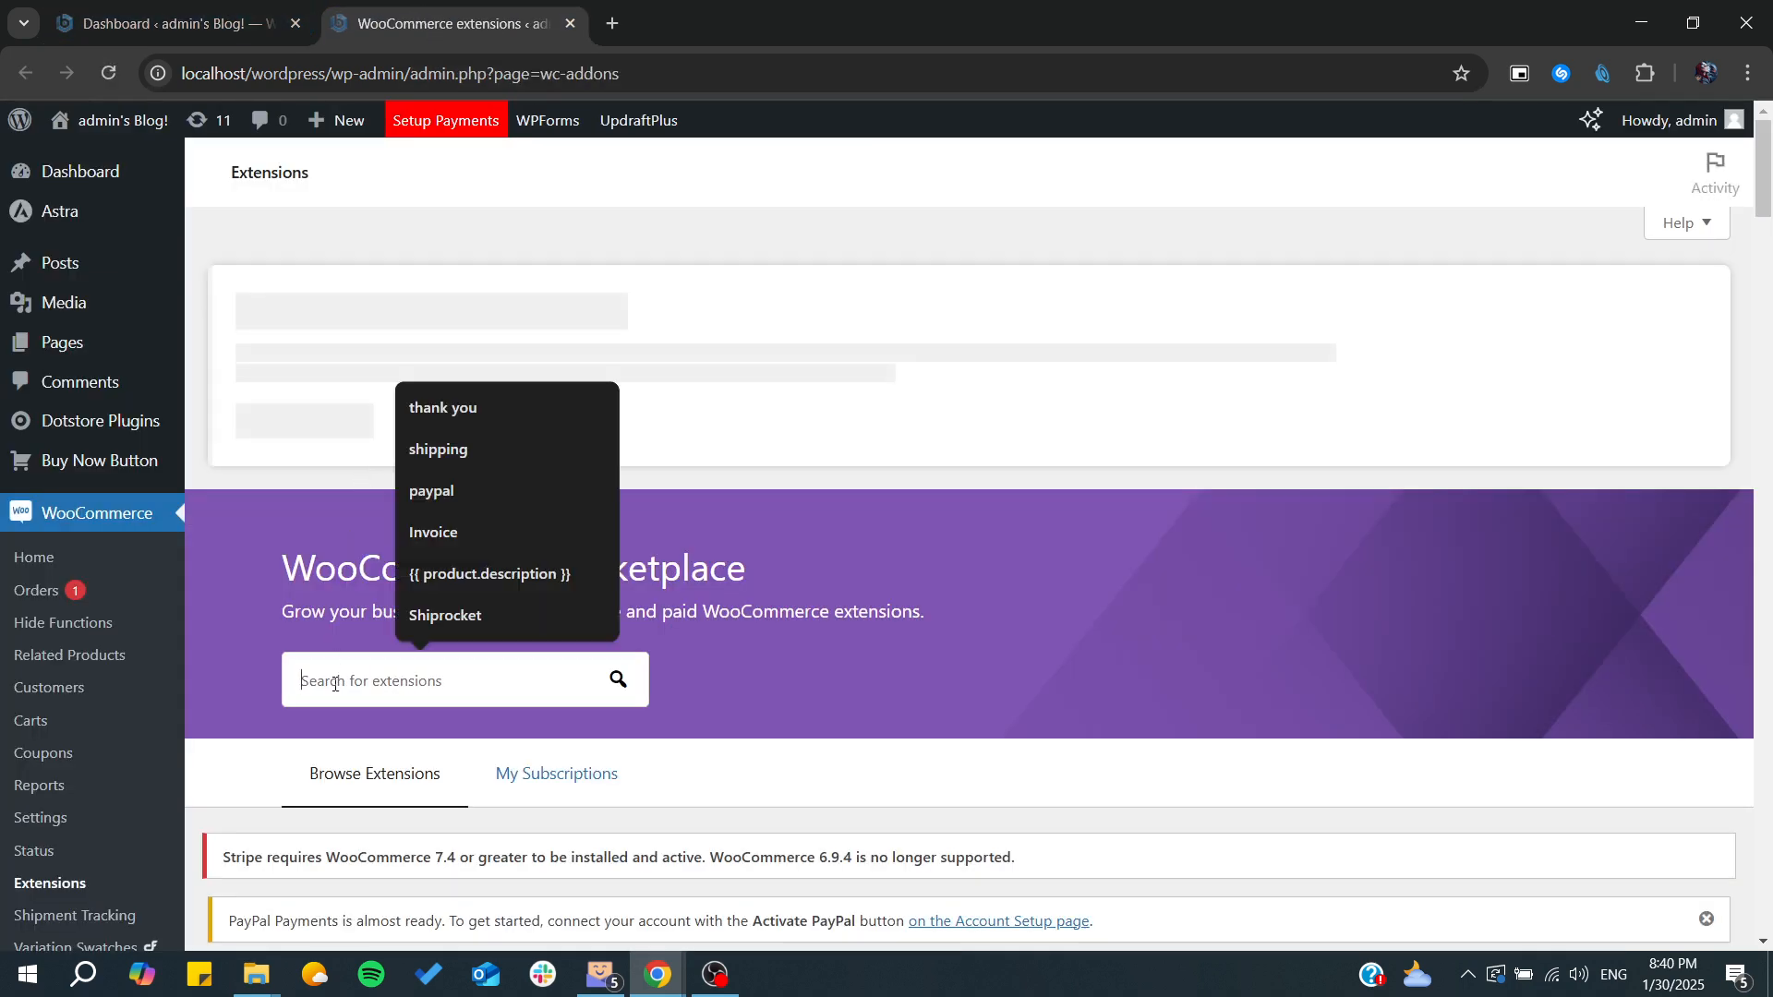
type("WooMultistore")
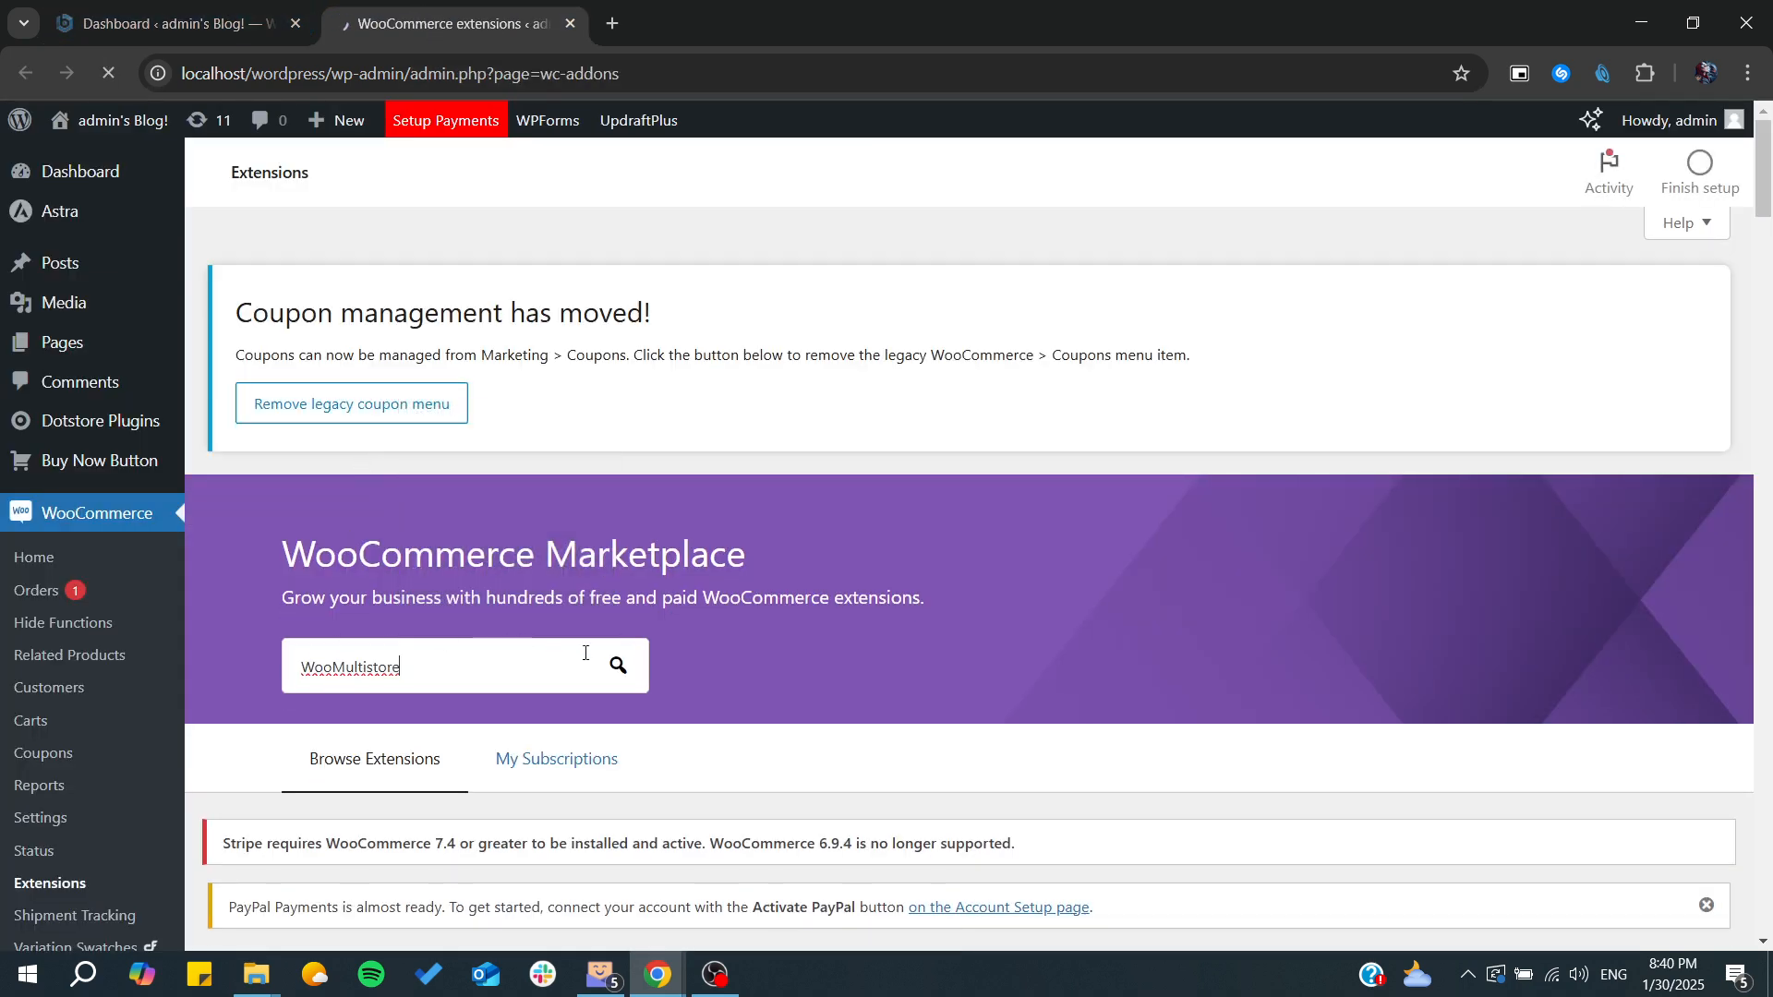
scroll("down", 3)
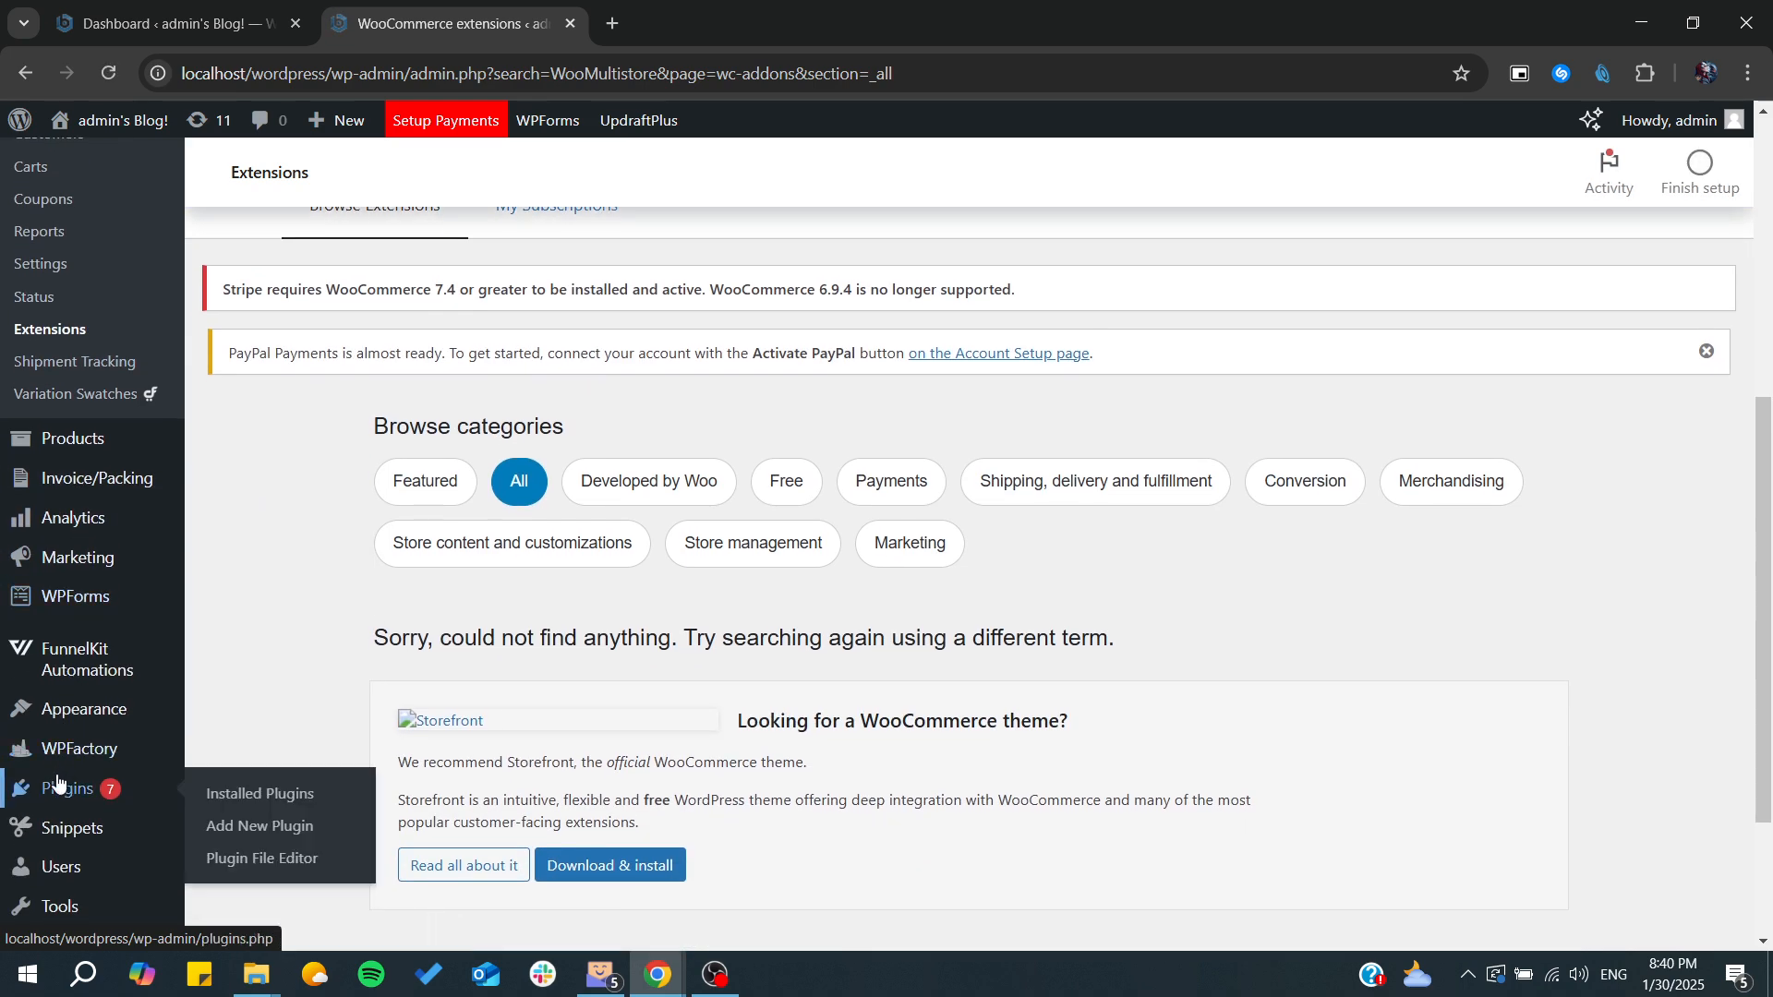
Search Add New Plugin for 'Multistore' and browse the 18 results, including Syncio
left_click(66, 787)
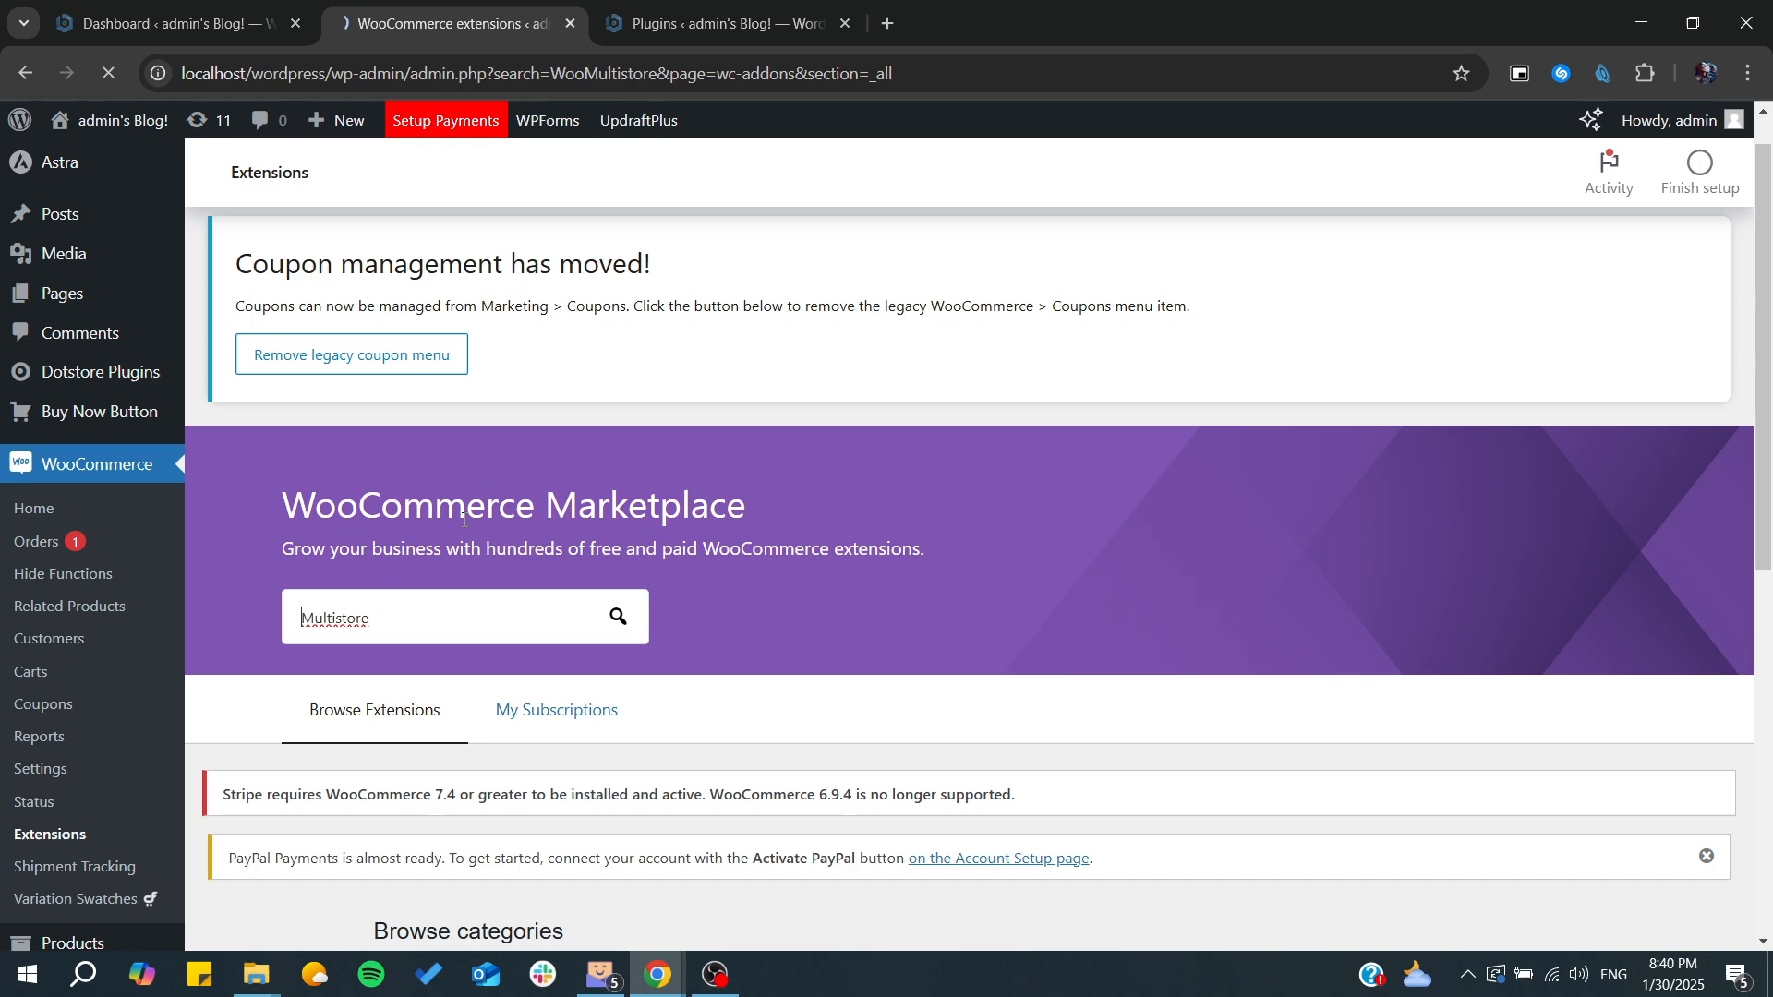
left_click(724, 23)
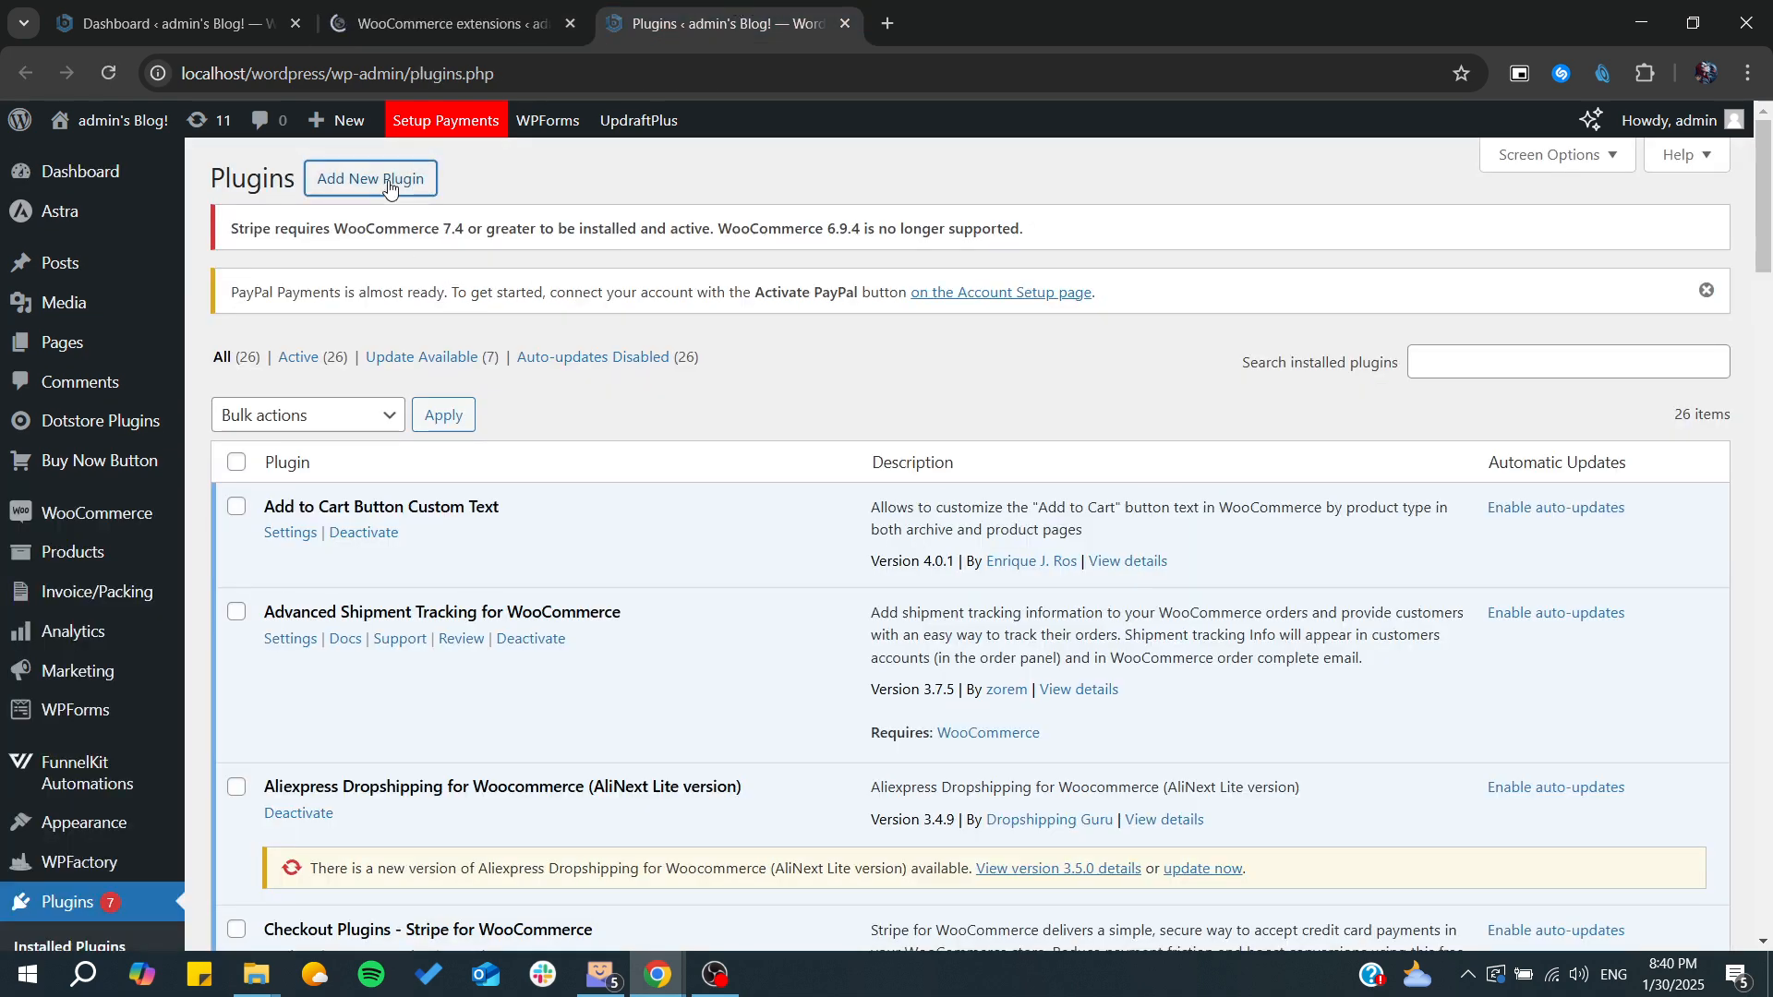
left_click(369, 178)
type("WooMultistore")
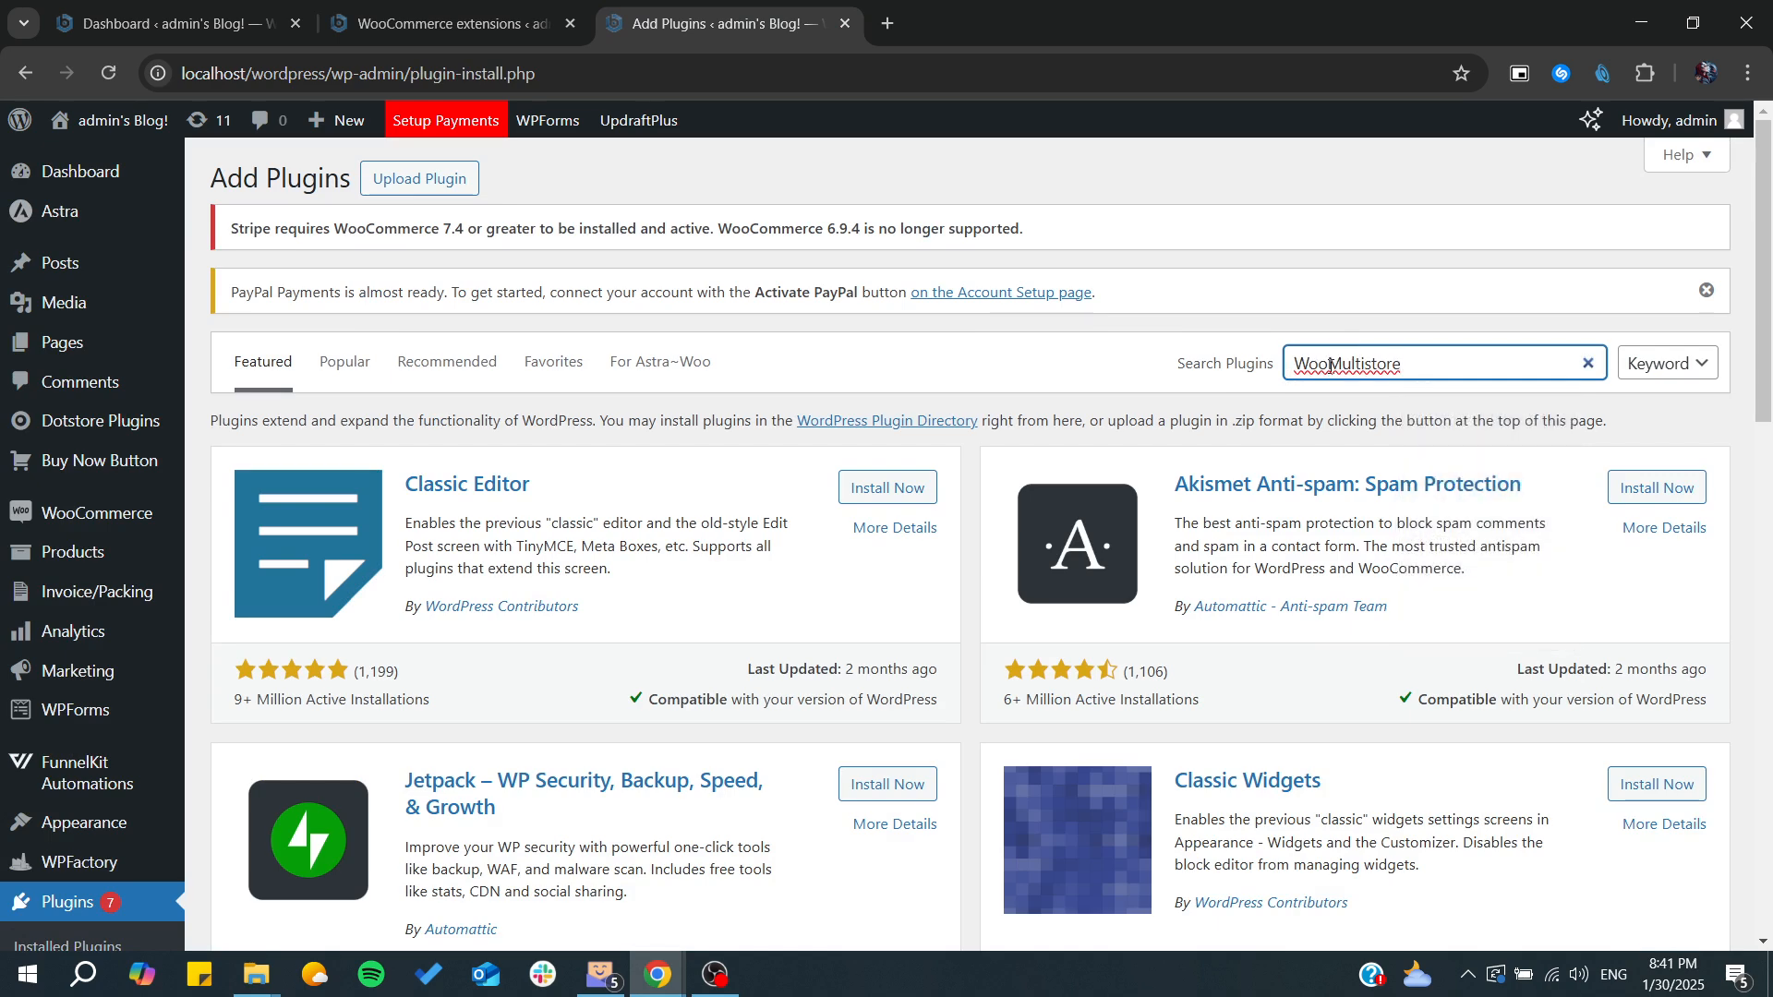
key("Enter")
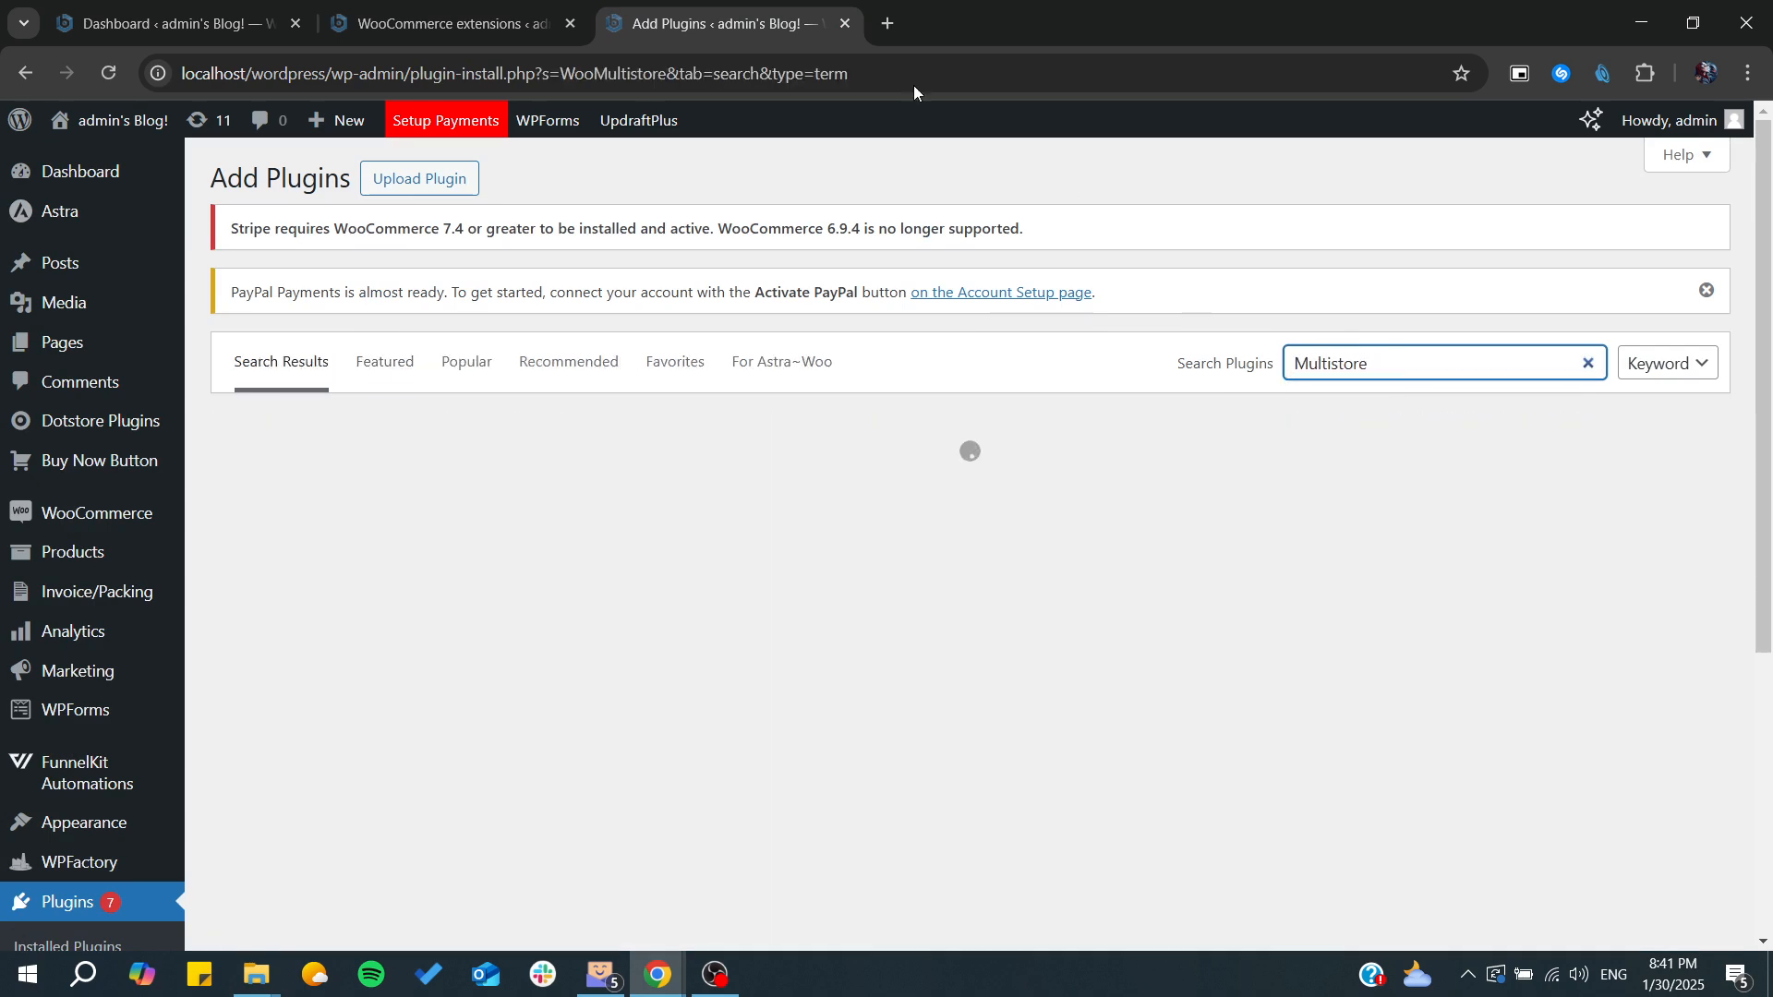
left_click(442, 22)
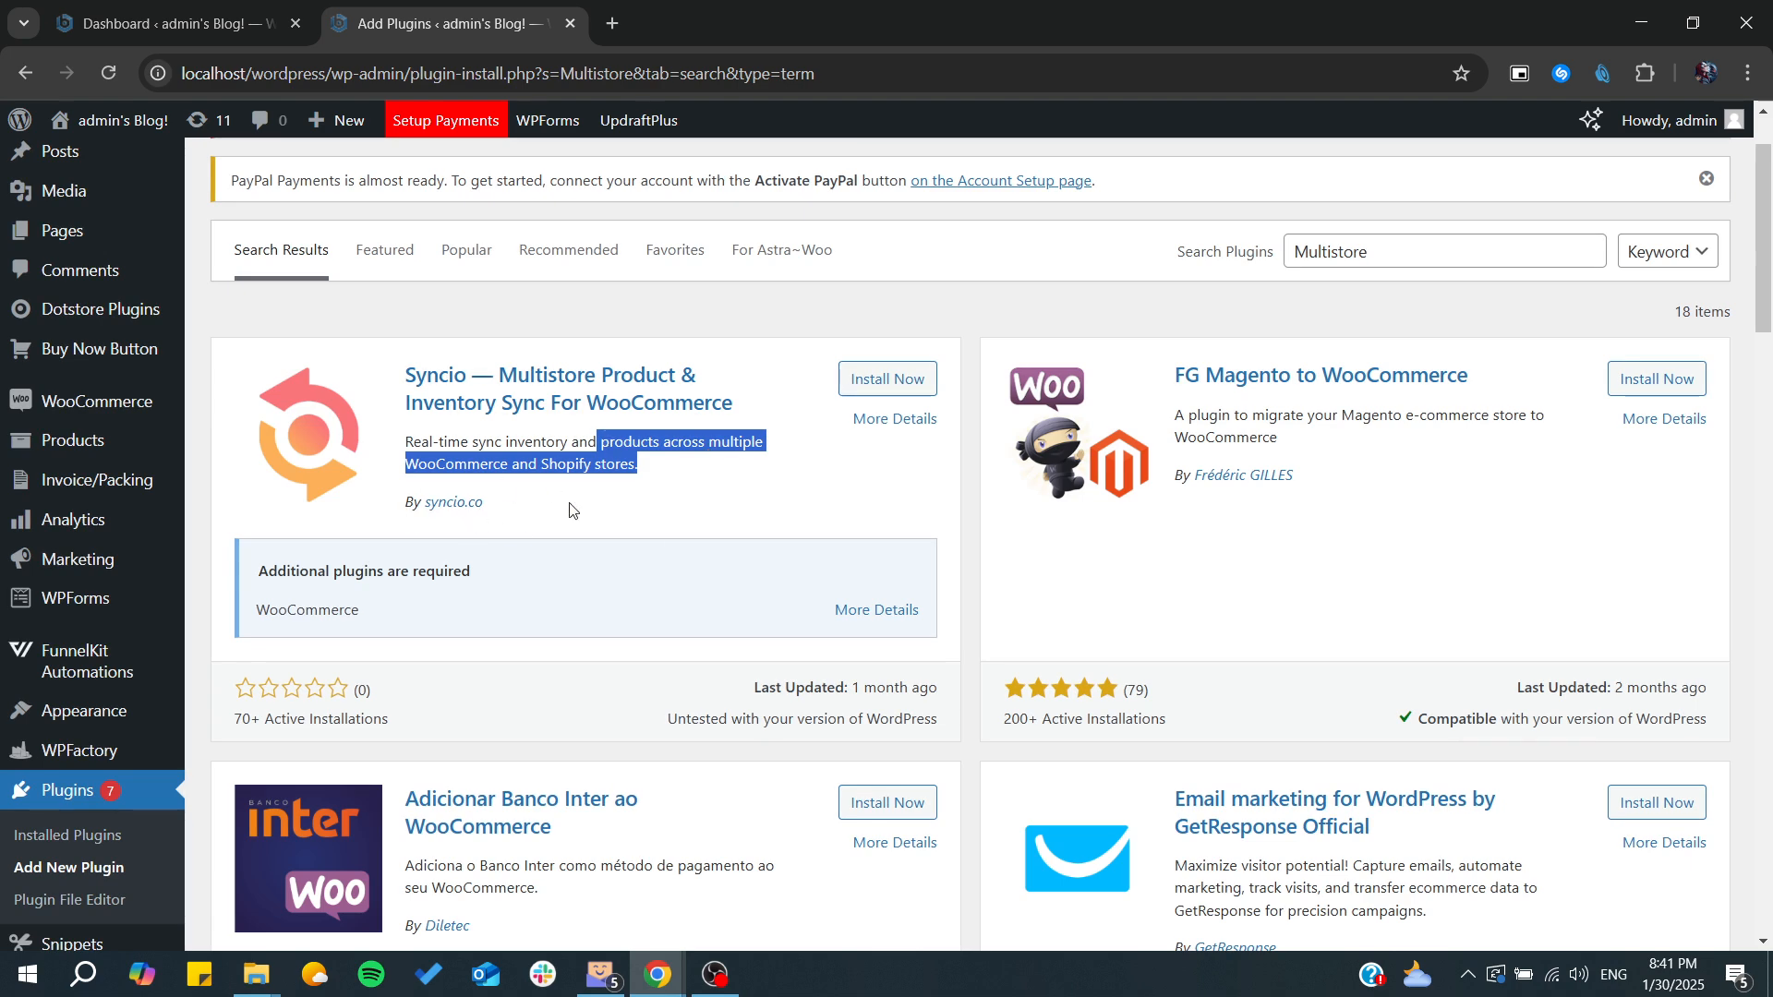
mouse_move(926, 540)
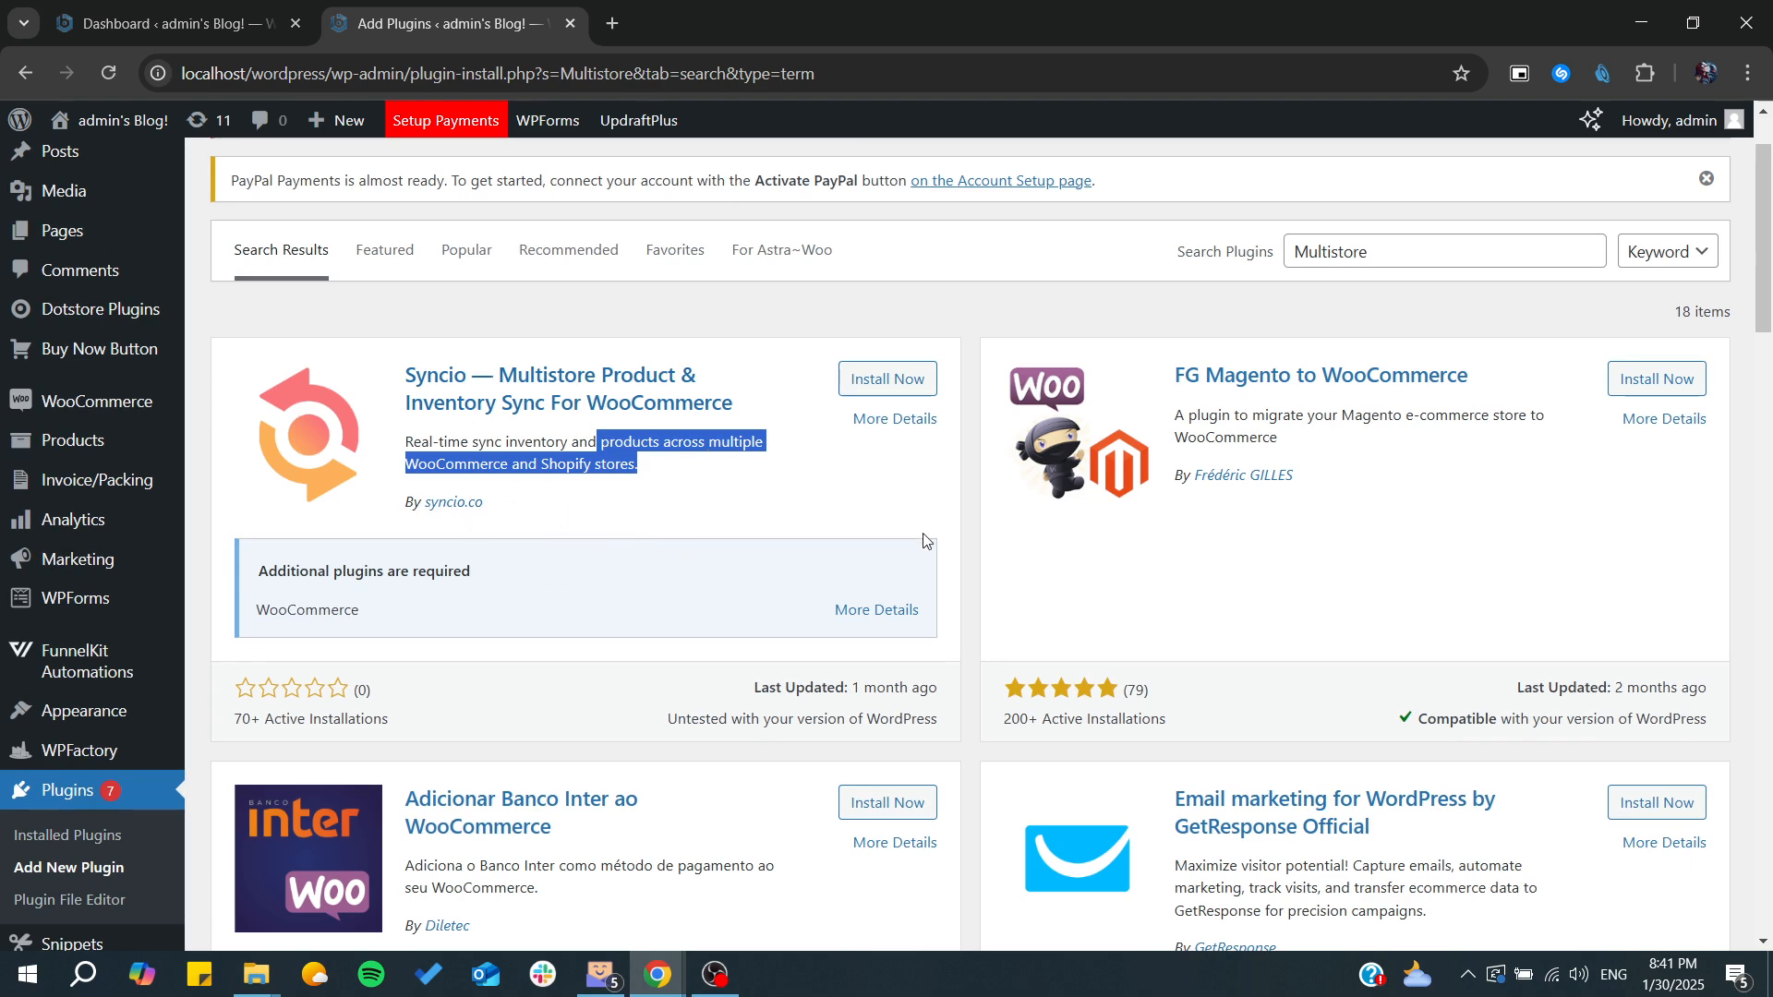
scroll("down", 3)
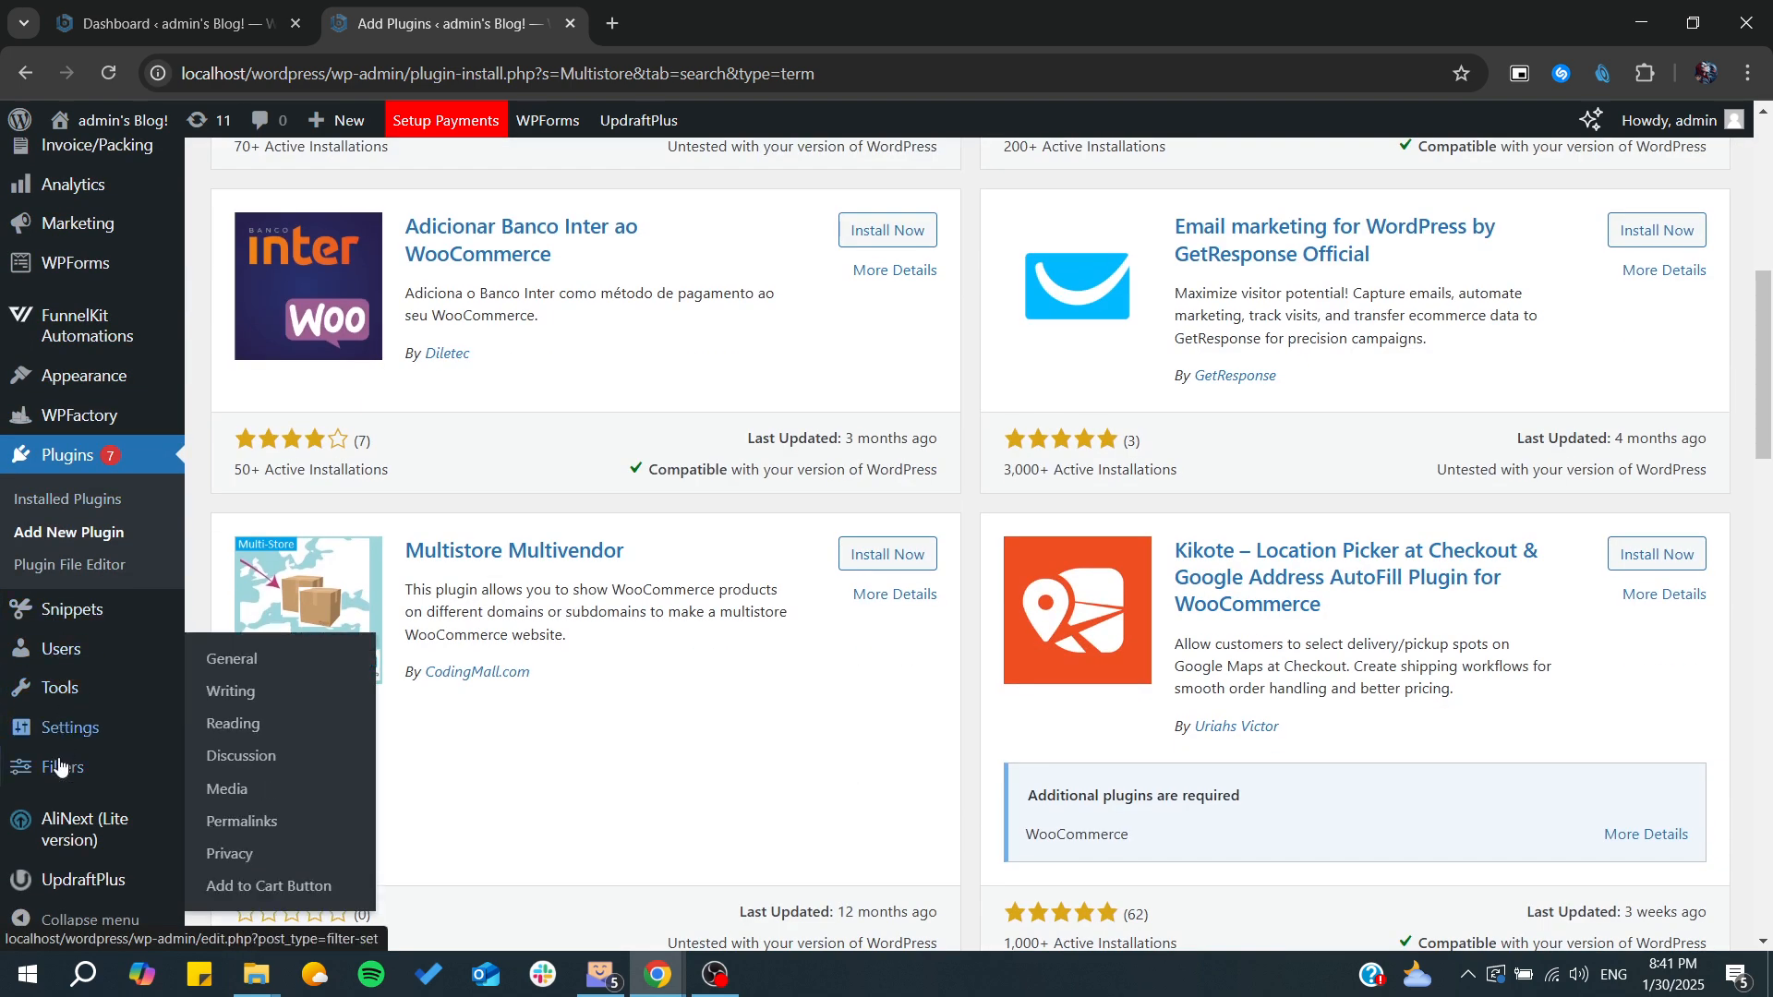
mouse_move(82, 414)
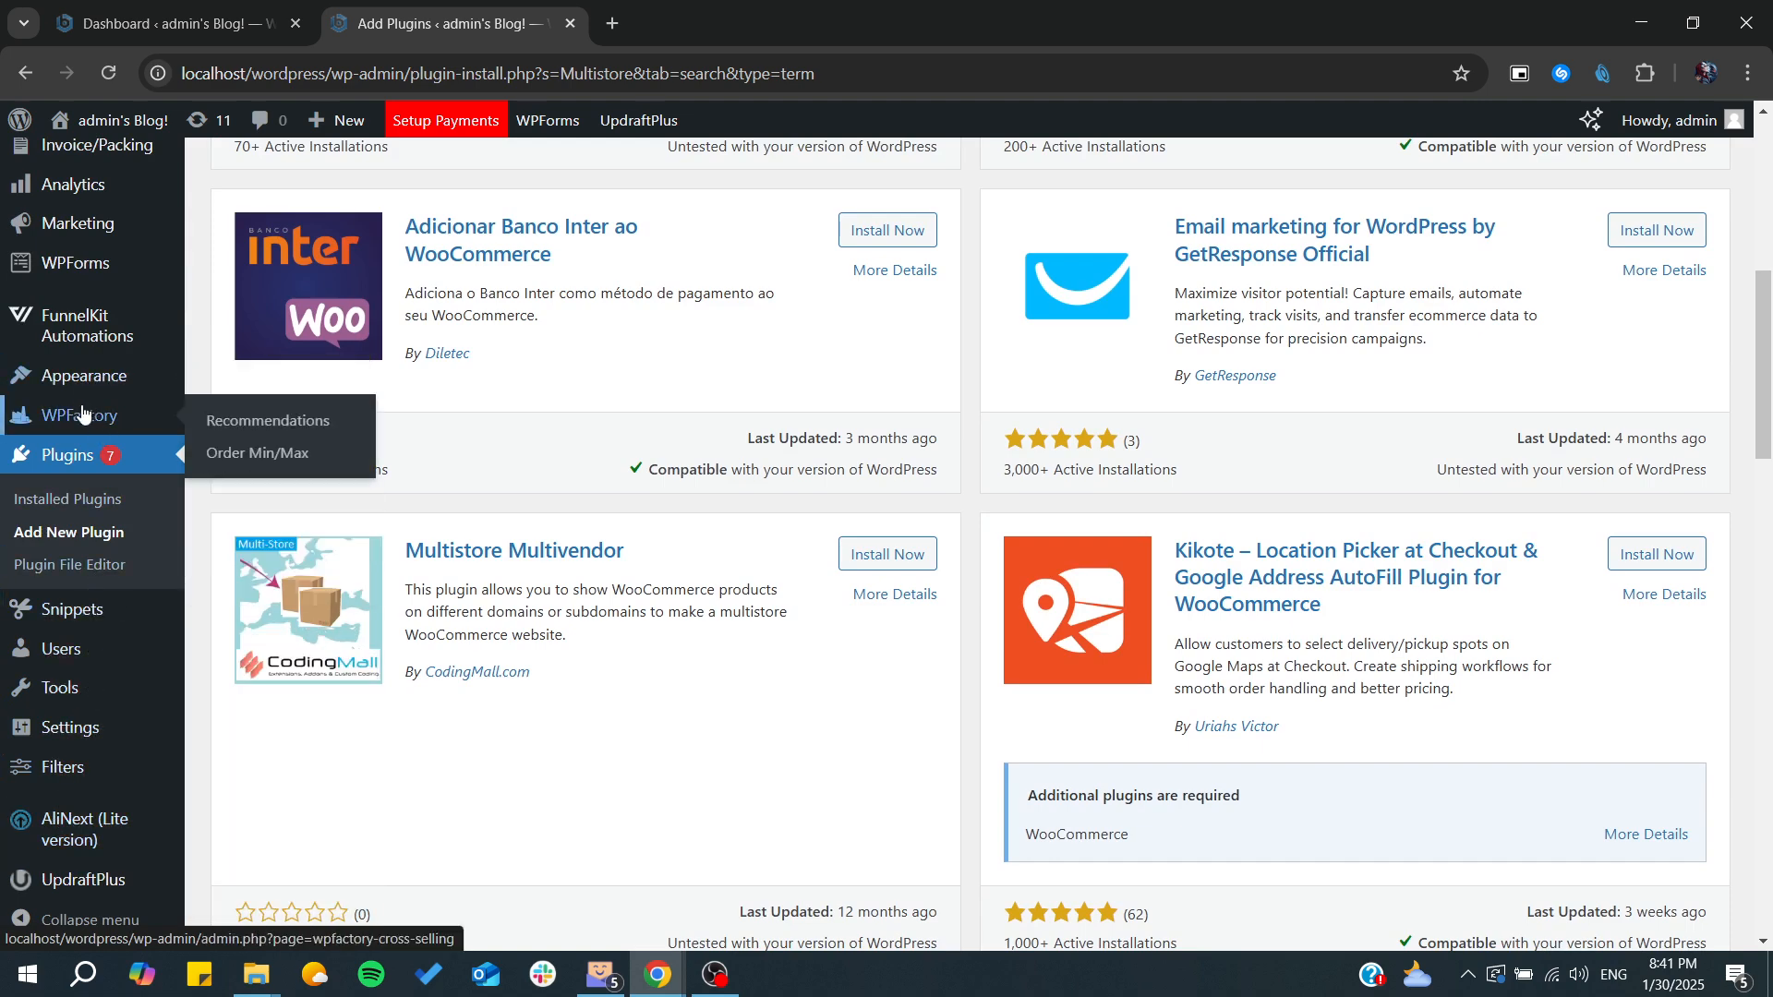
mouse_move(84, 376)
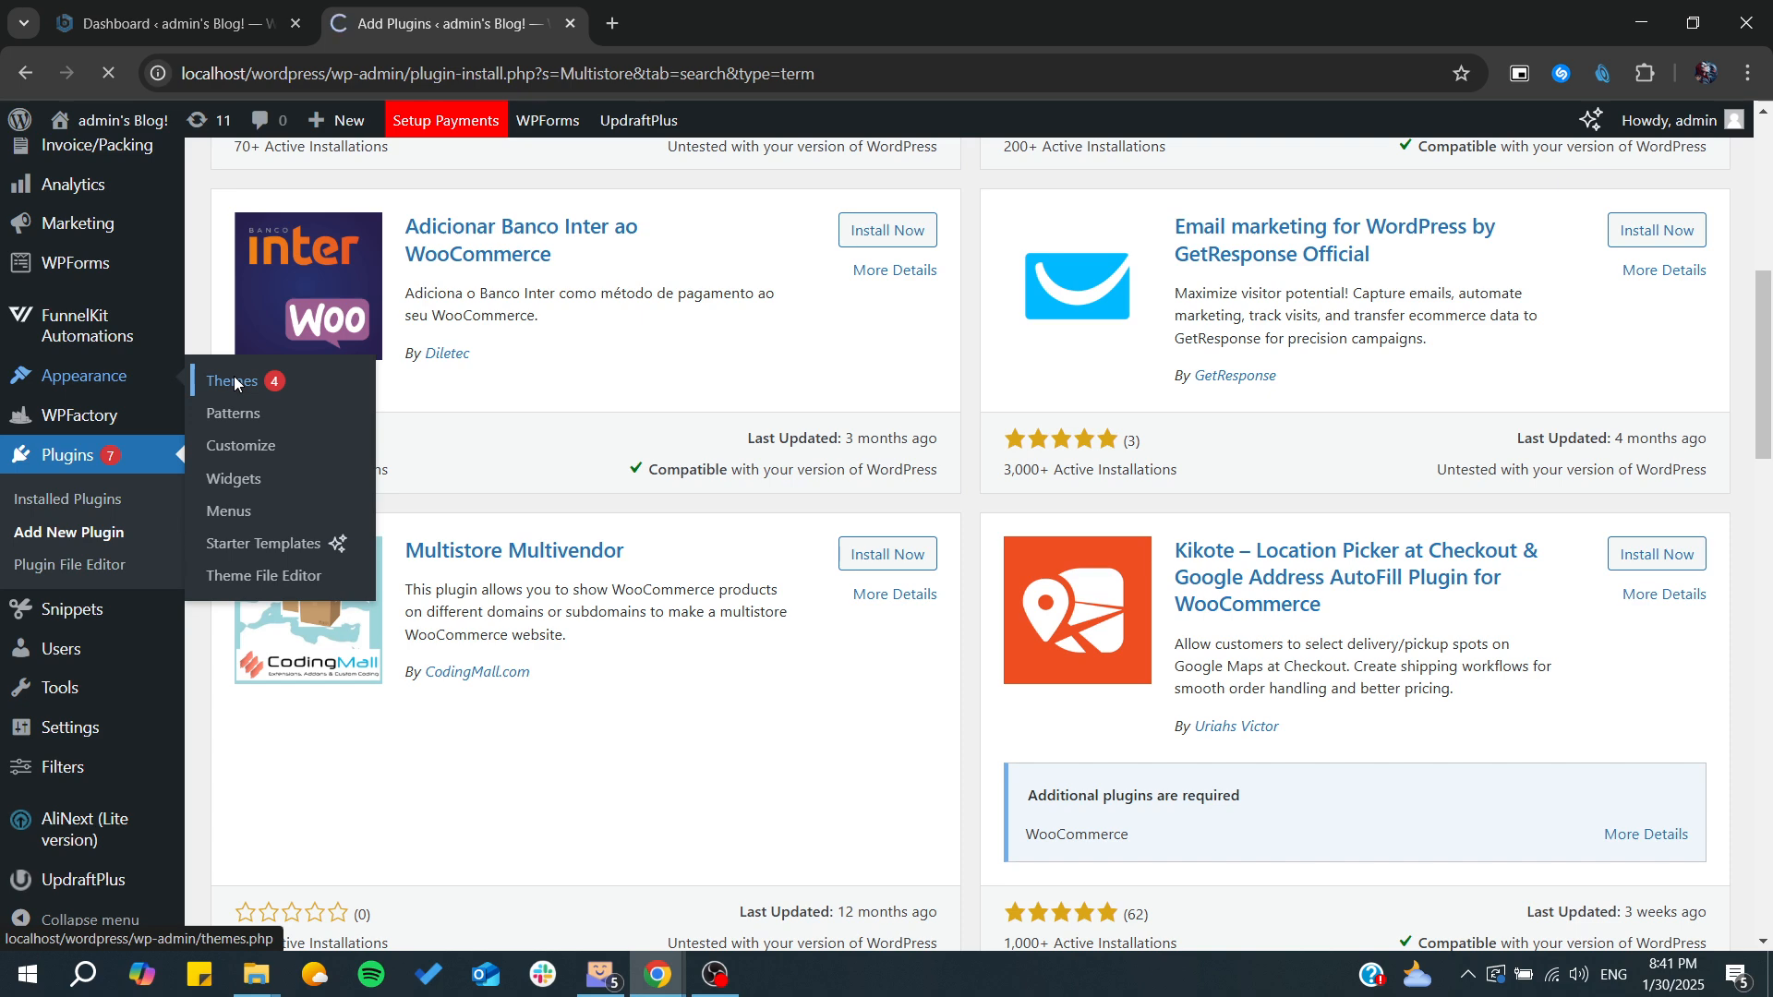
Search Add New Theme for 'devi' and scroll through themes like Rejoice and Lights Store
left_click(234, 380)
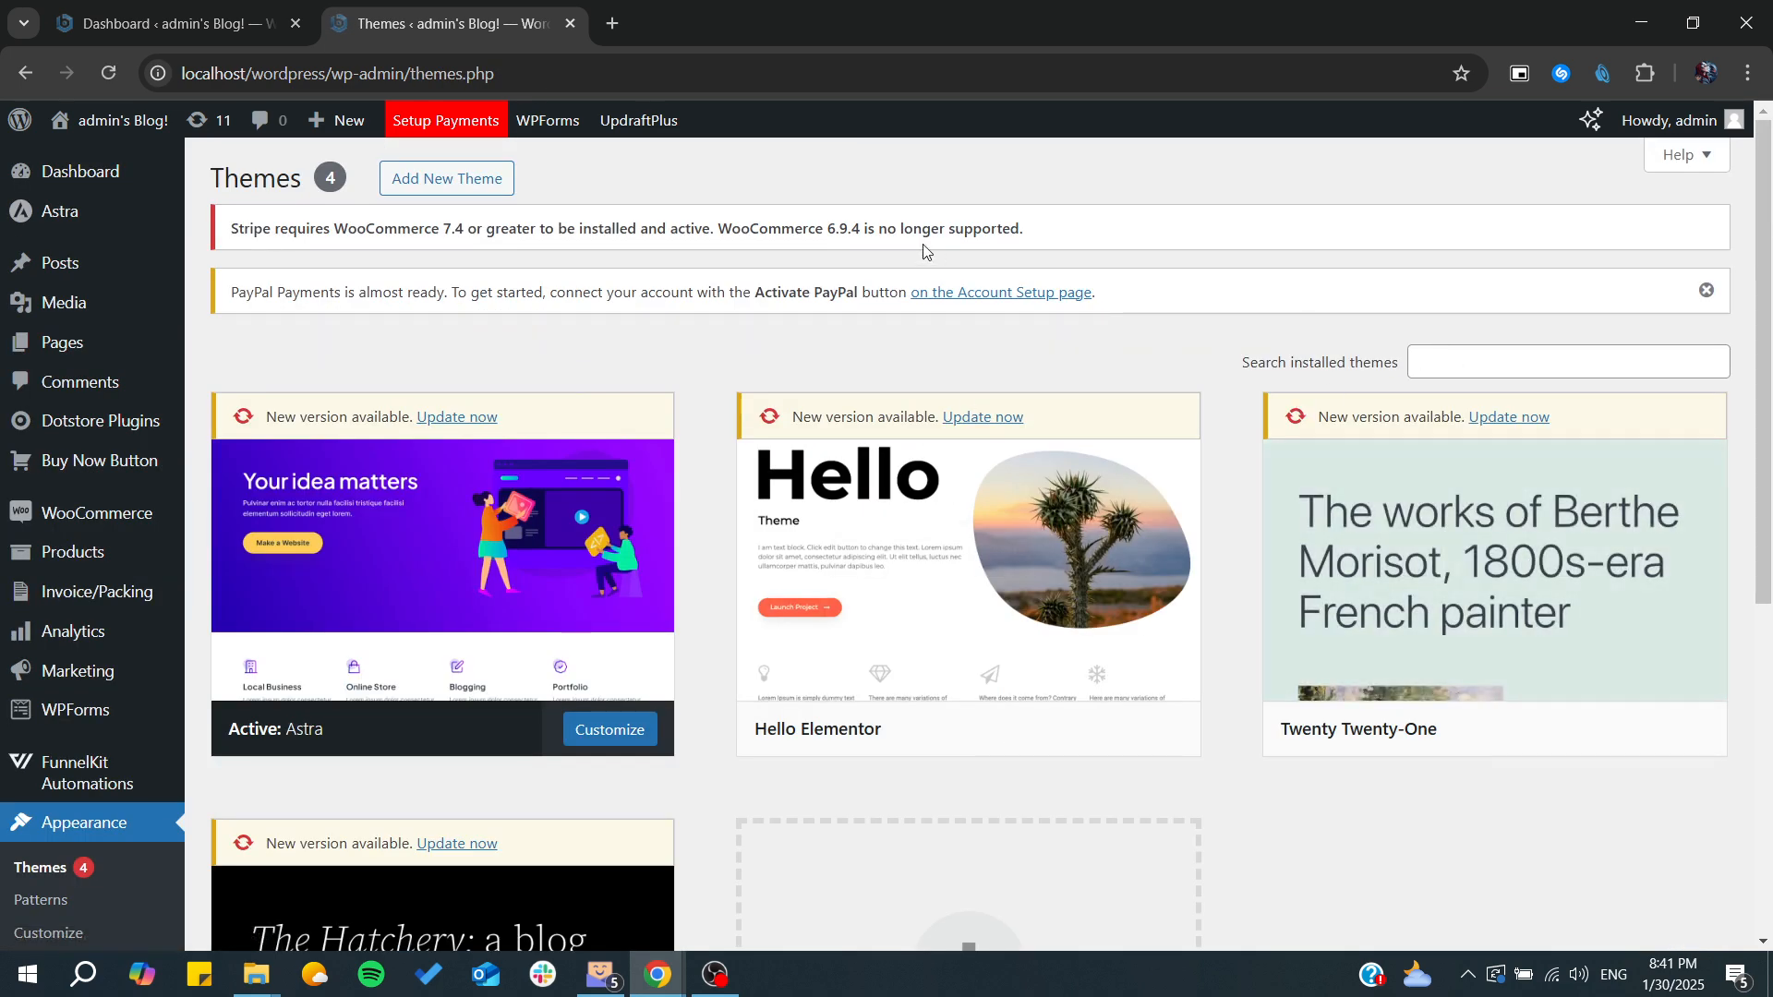
left_click(445, 178)
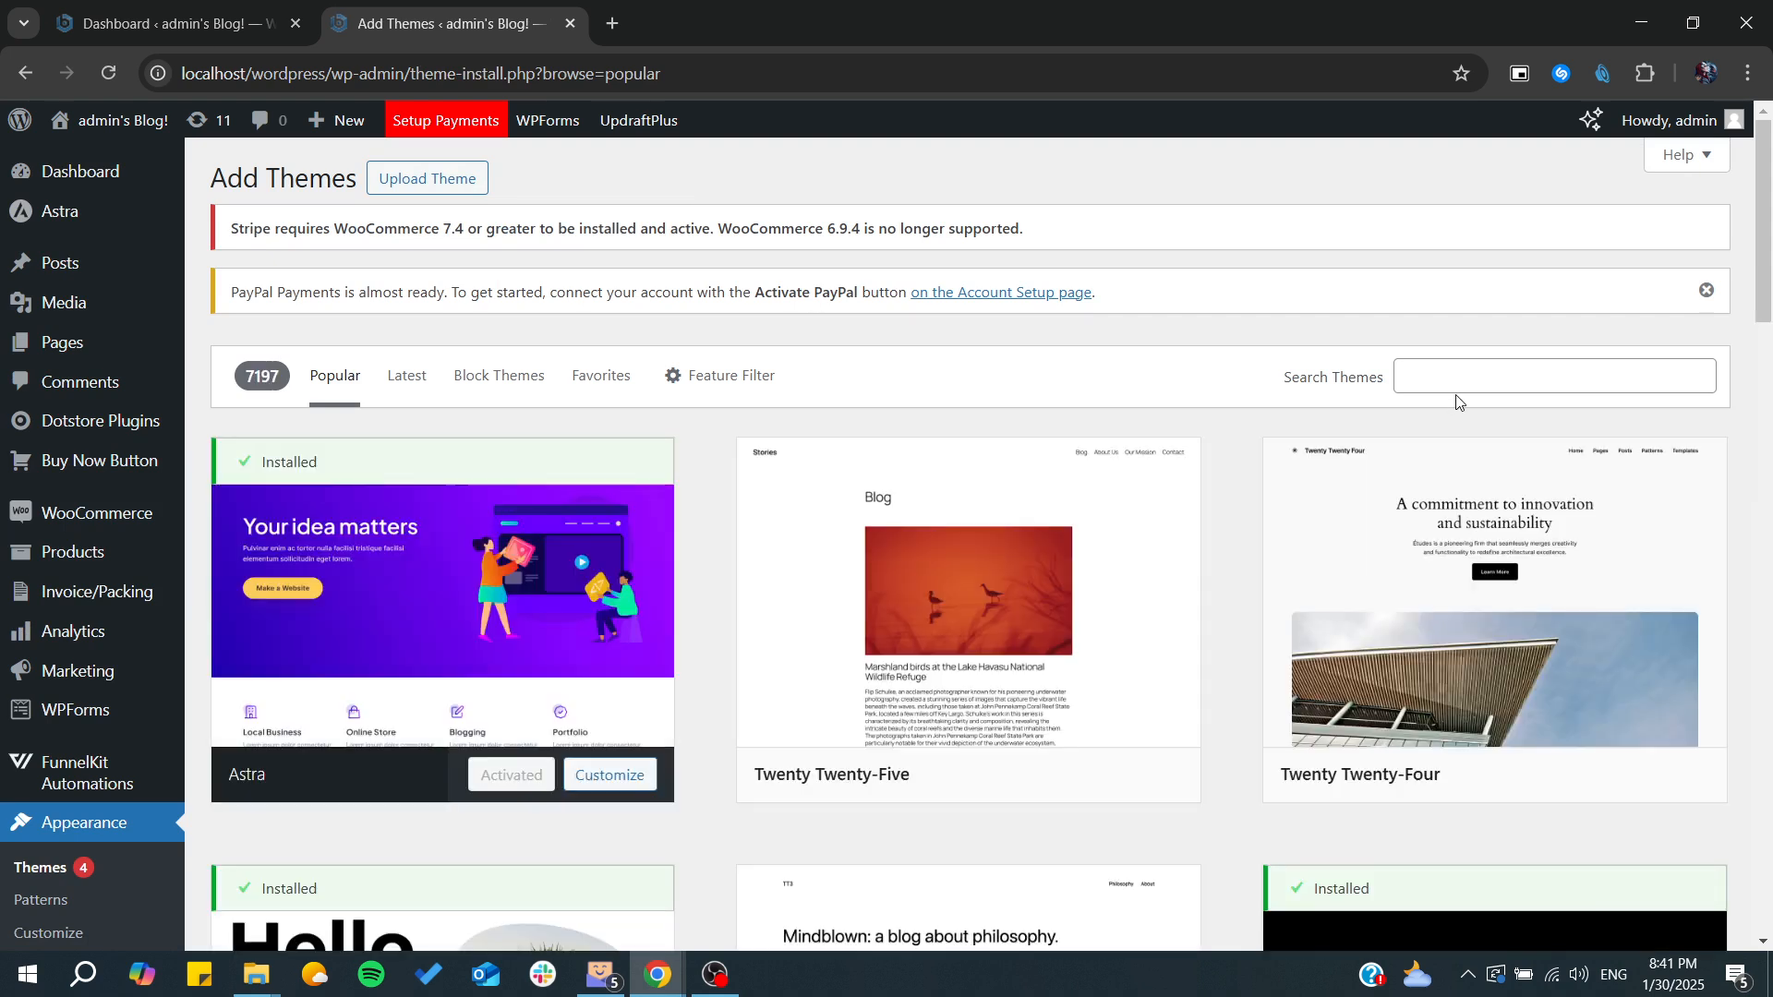
type("devi")
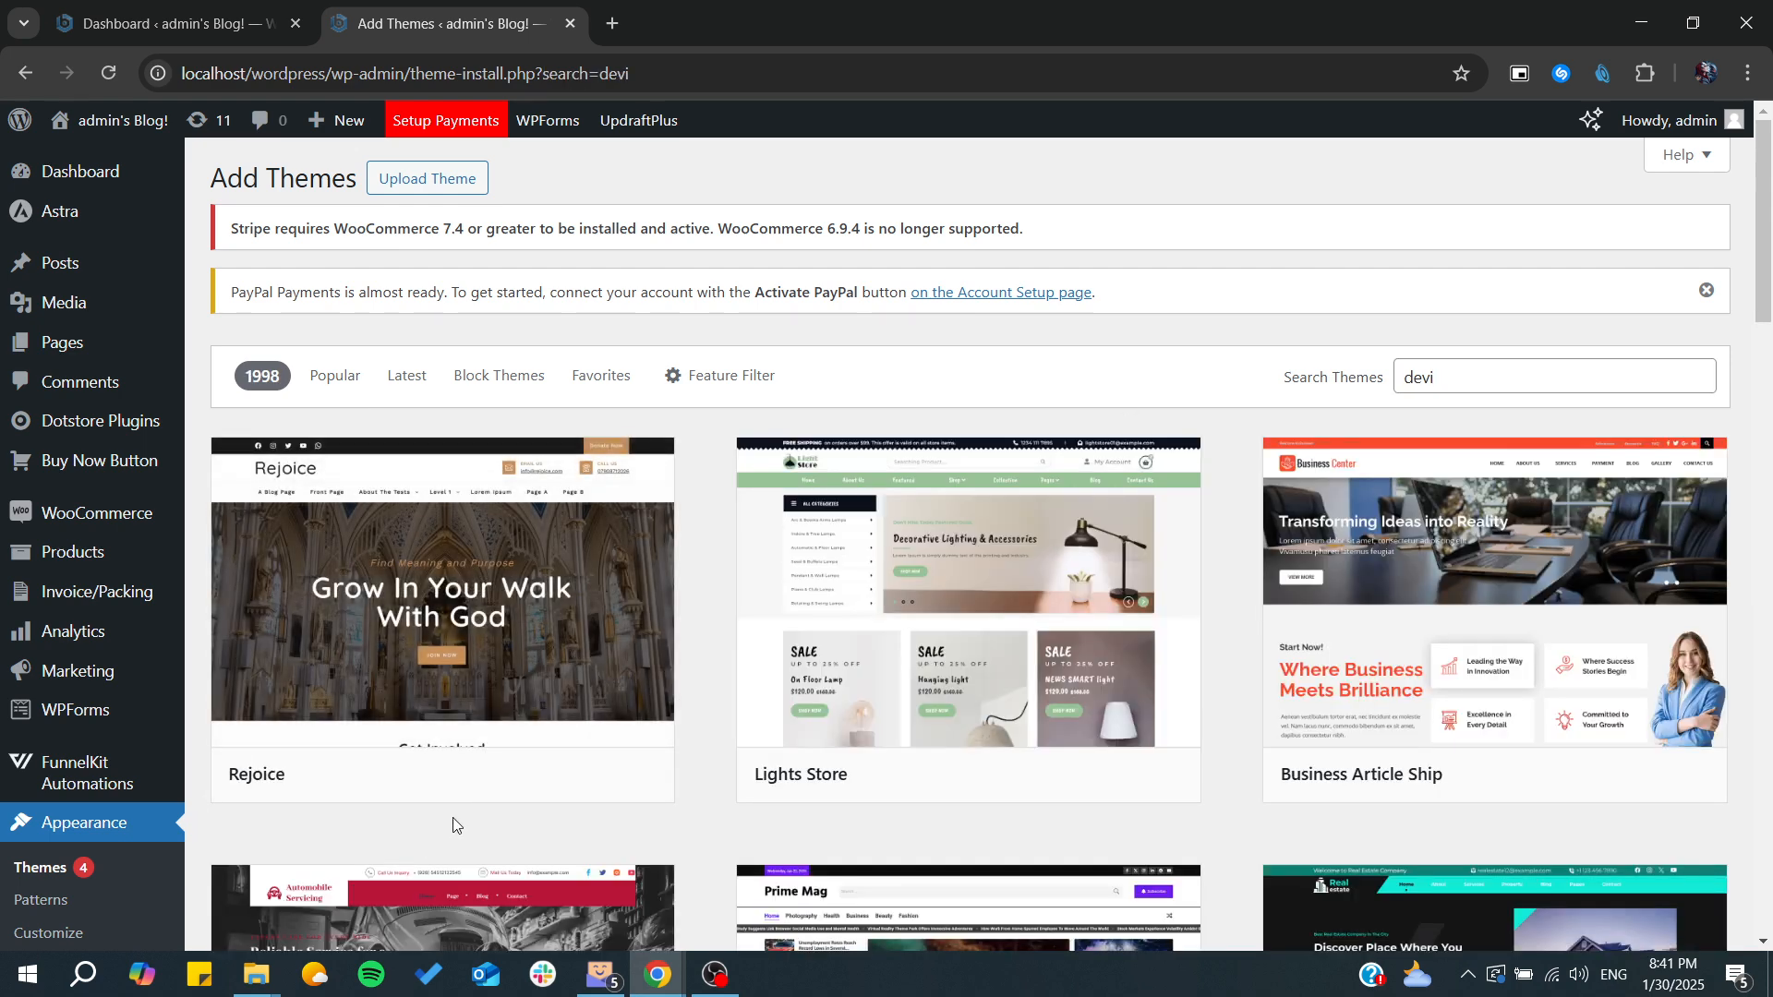
scroll("down", 3)
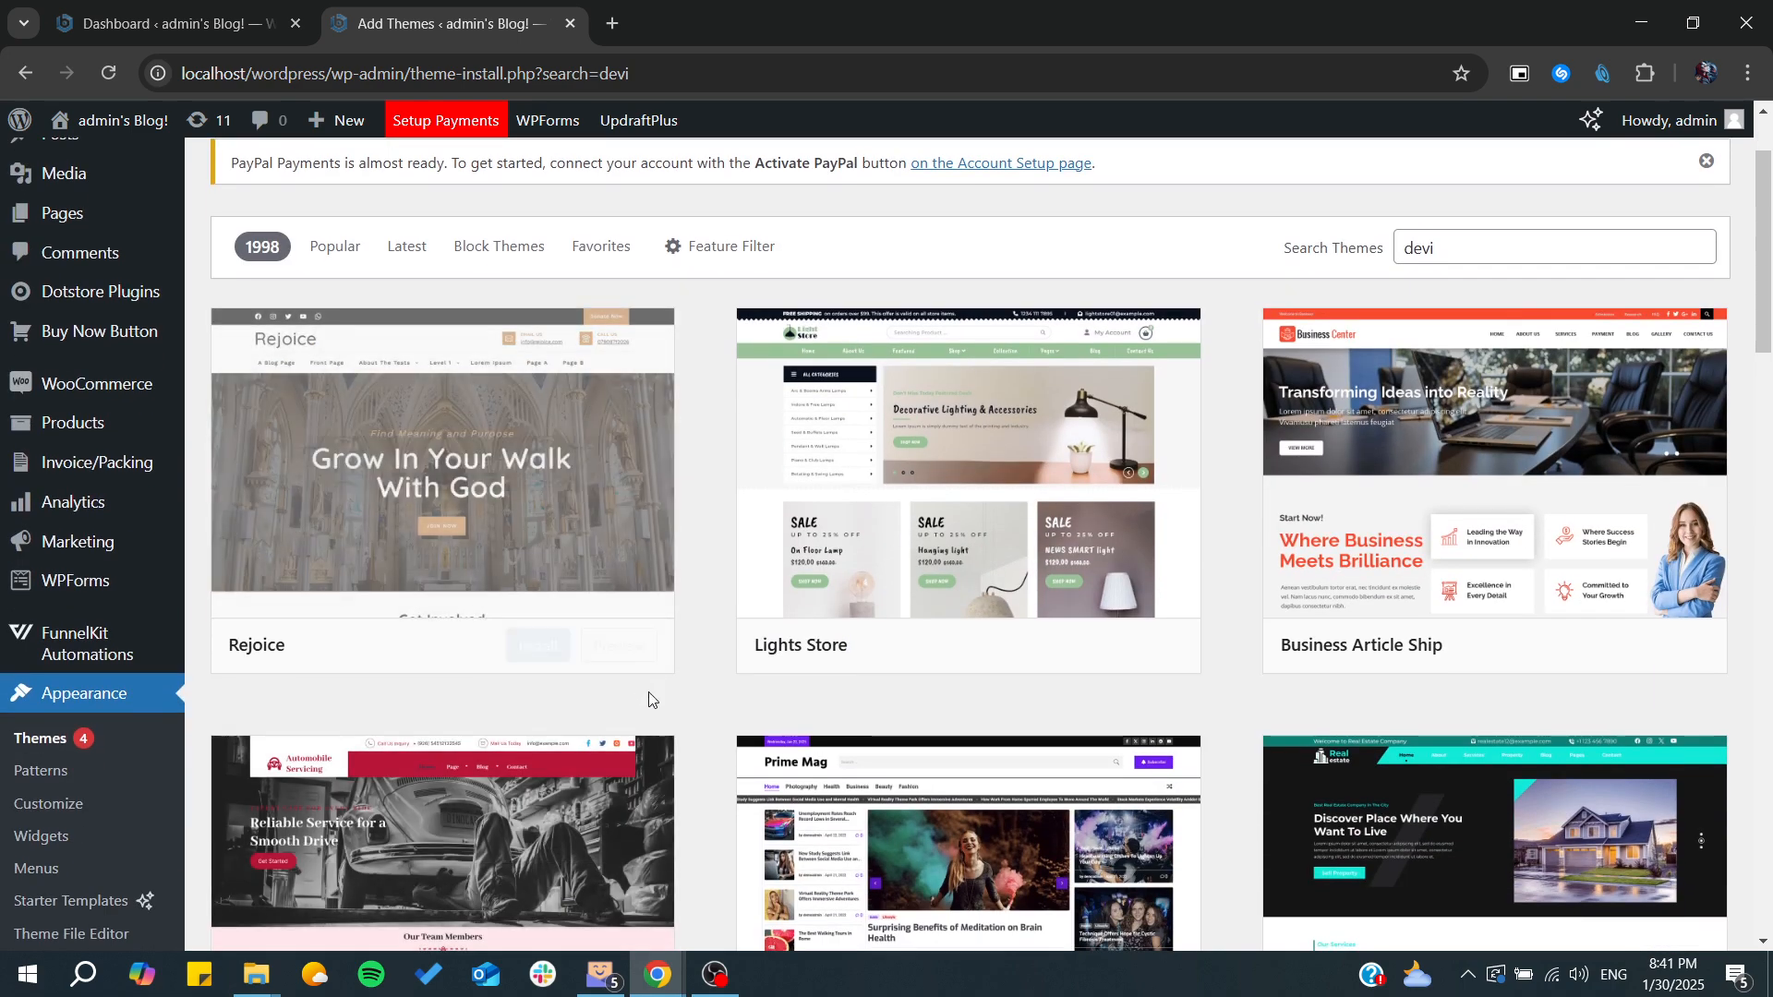
scroll("down", 3)
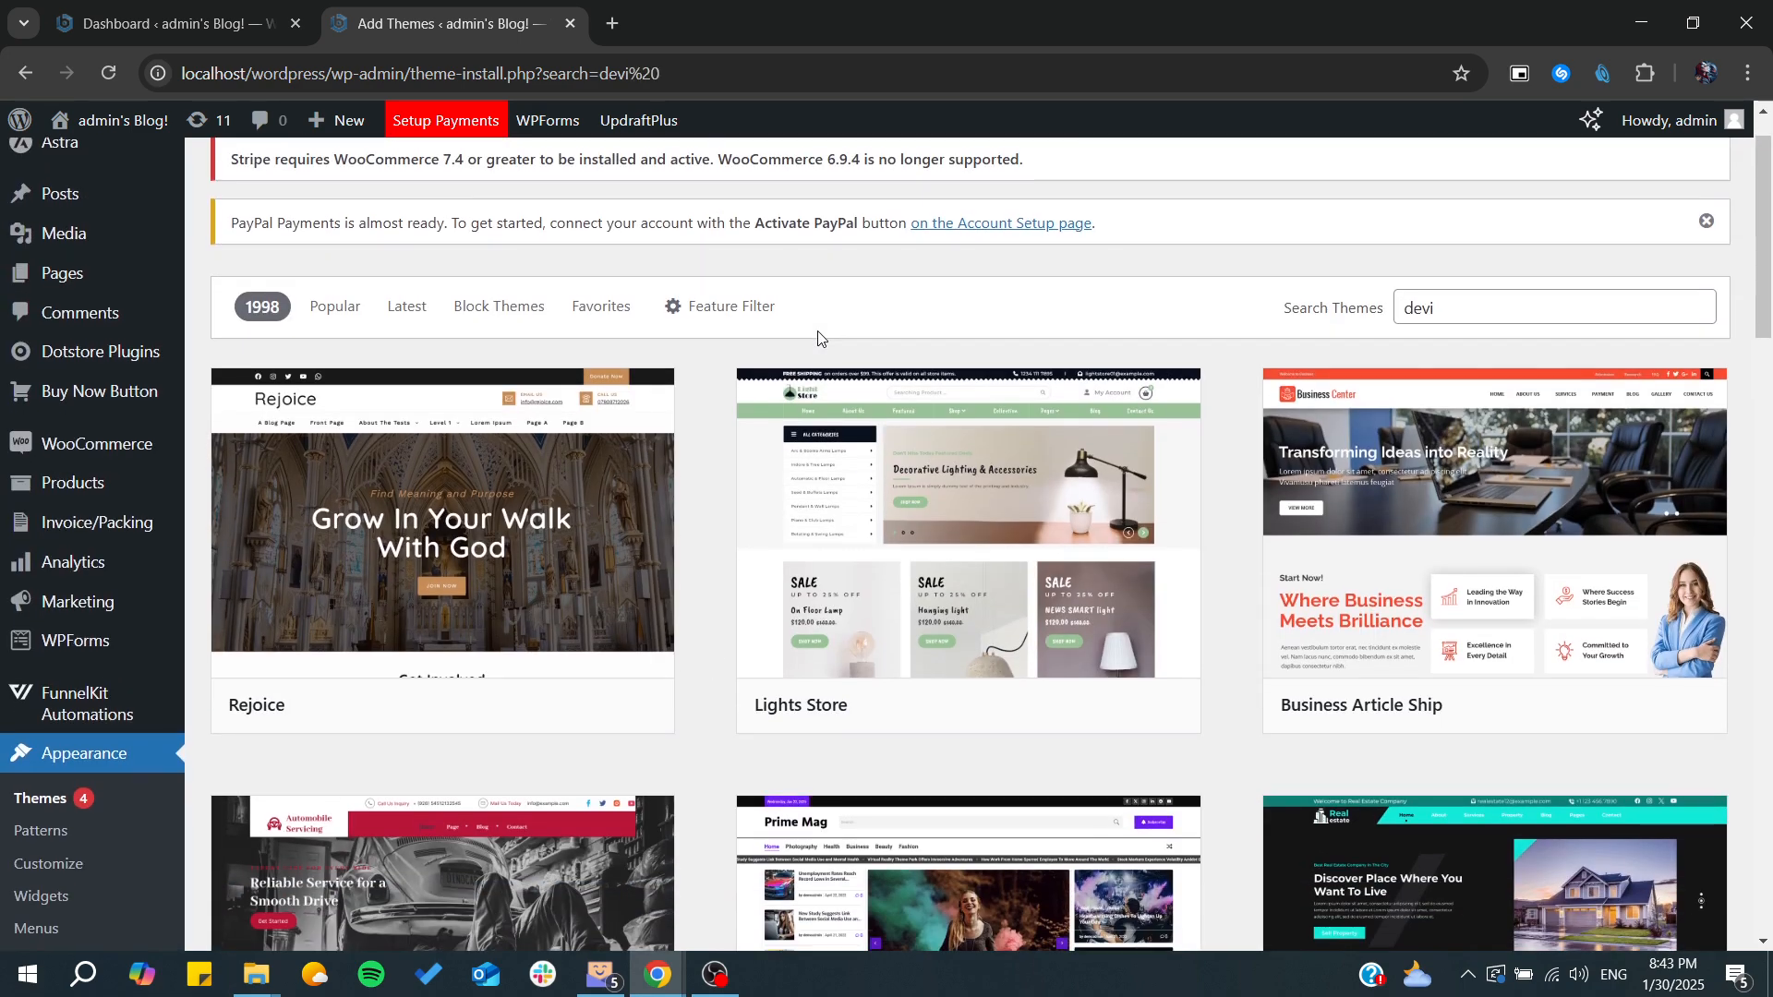
mouse_move(441, 519)
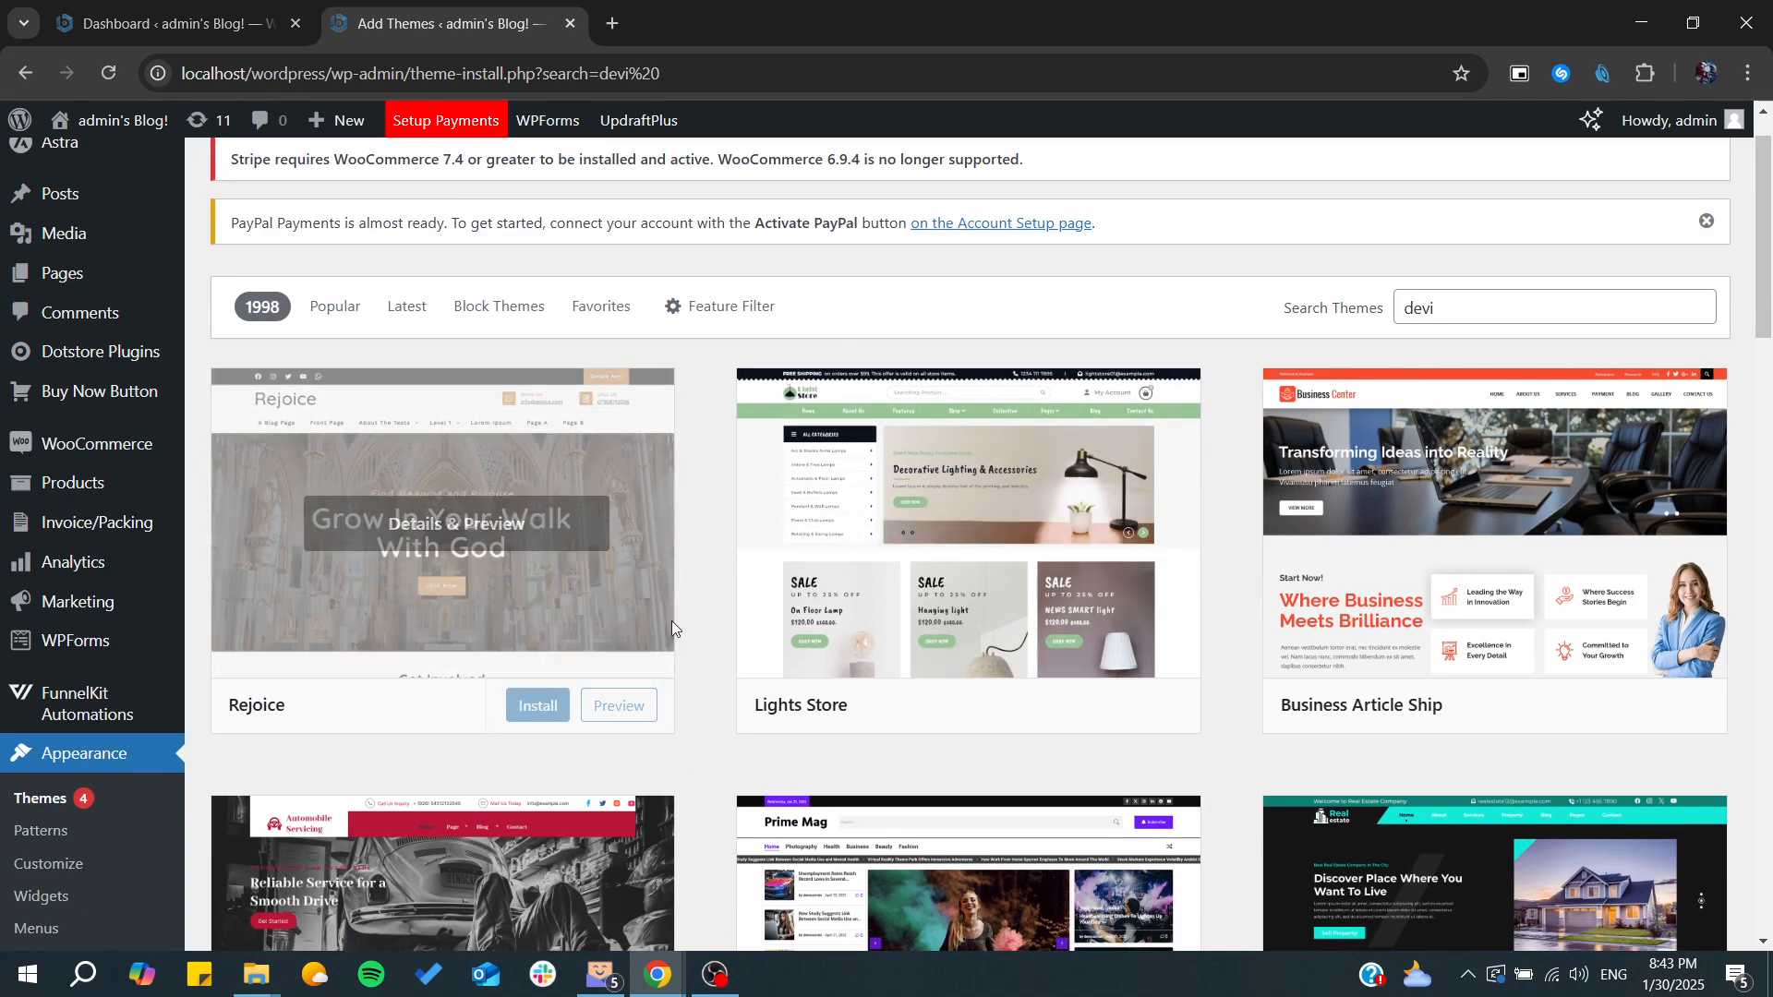
scroll("down", 3)
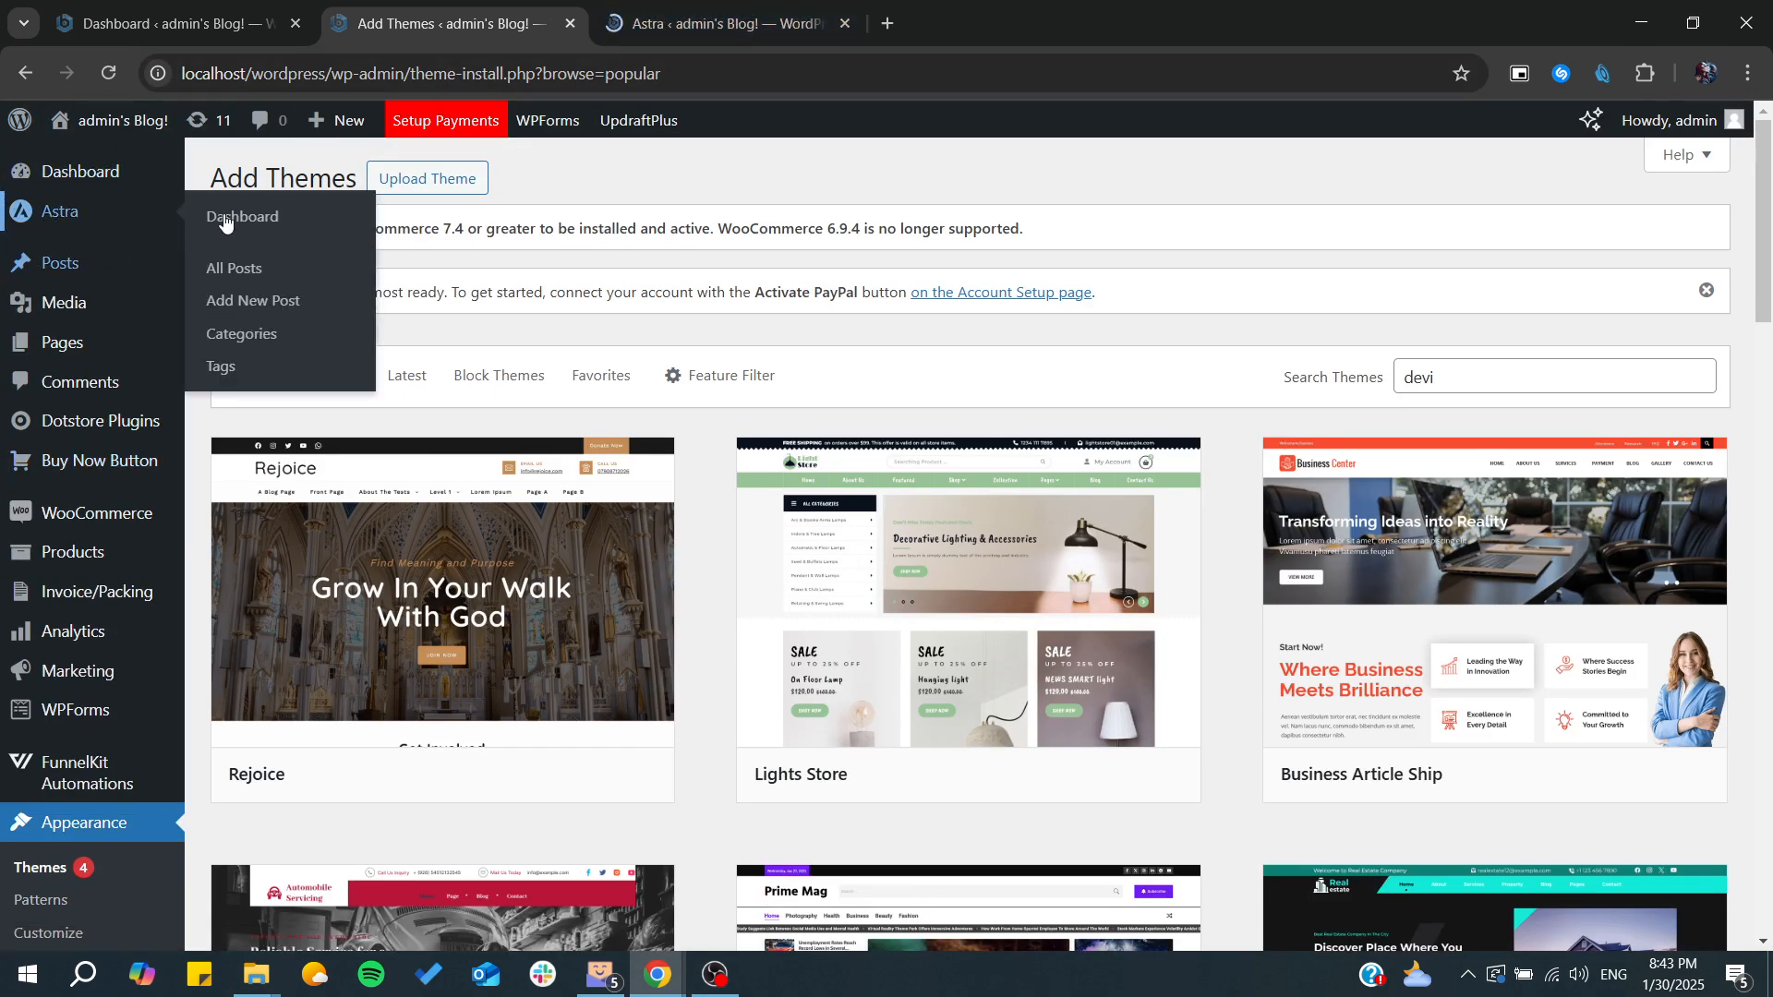
Scroll through the Astra Welcome page and its Quick Settings options
left_click(724, 22)
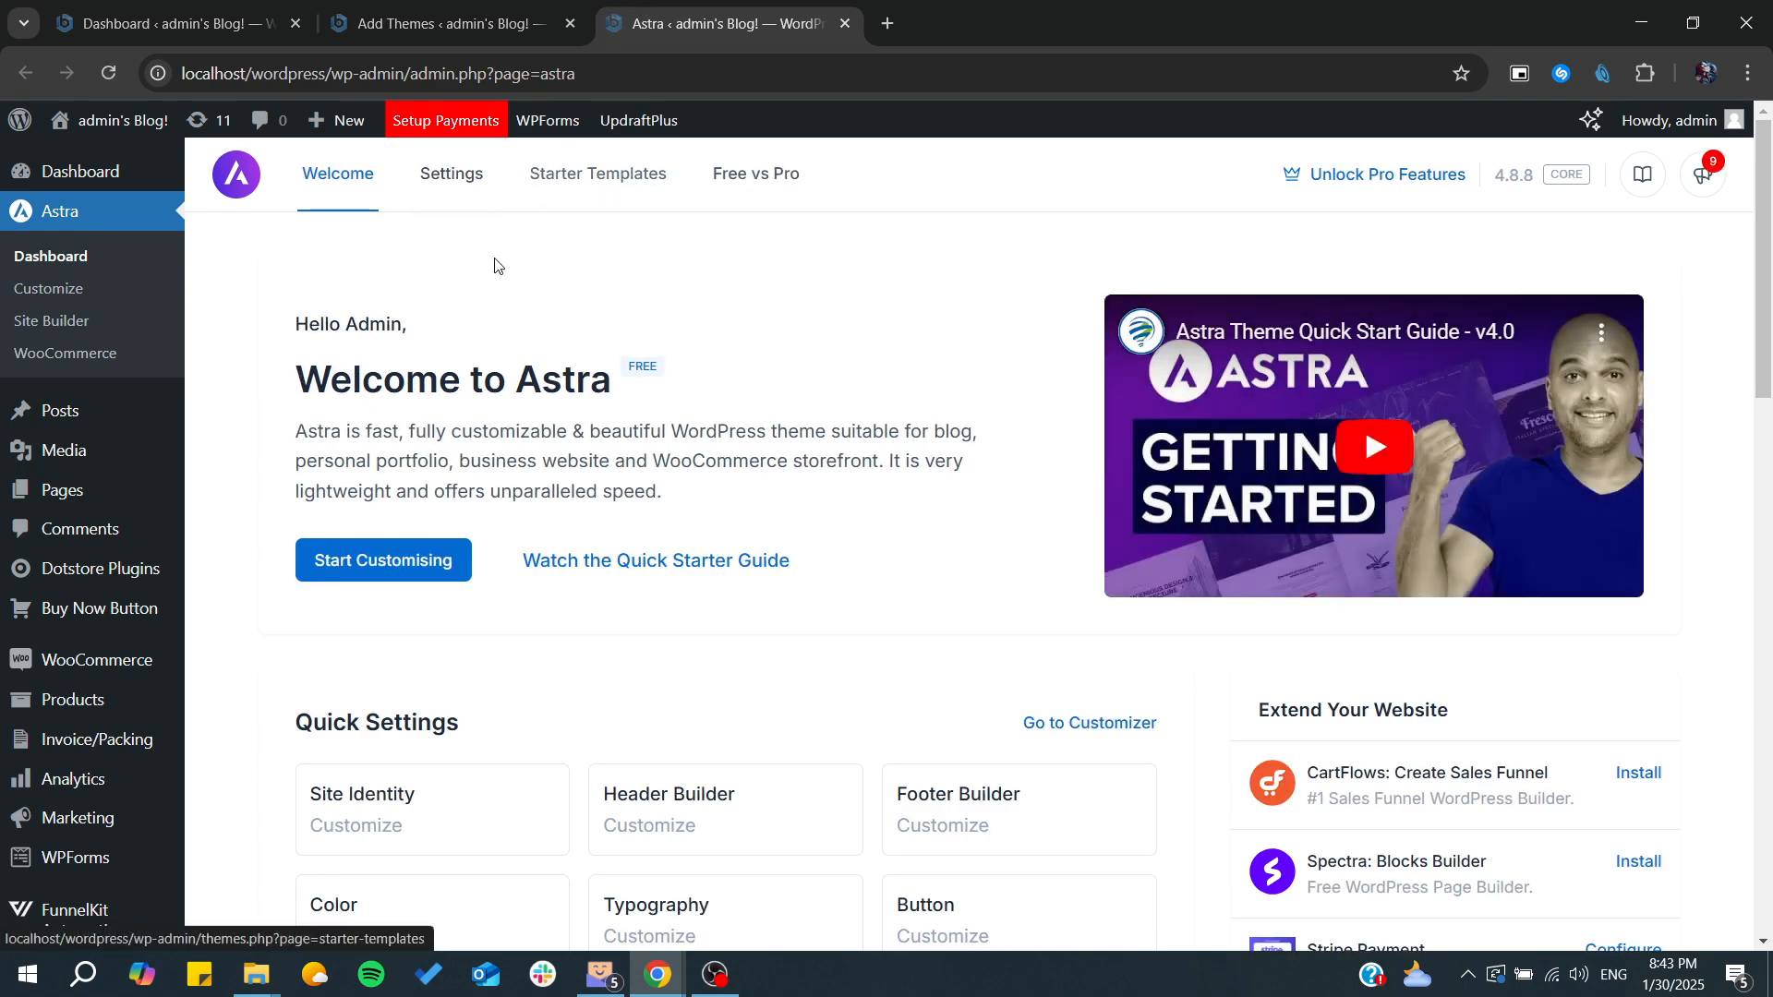
scroll("down", 3)
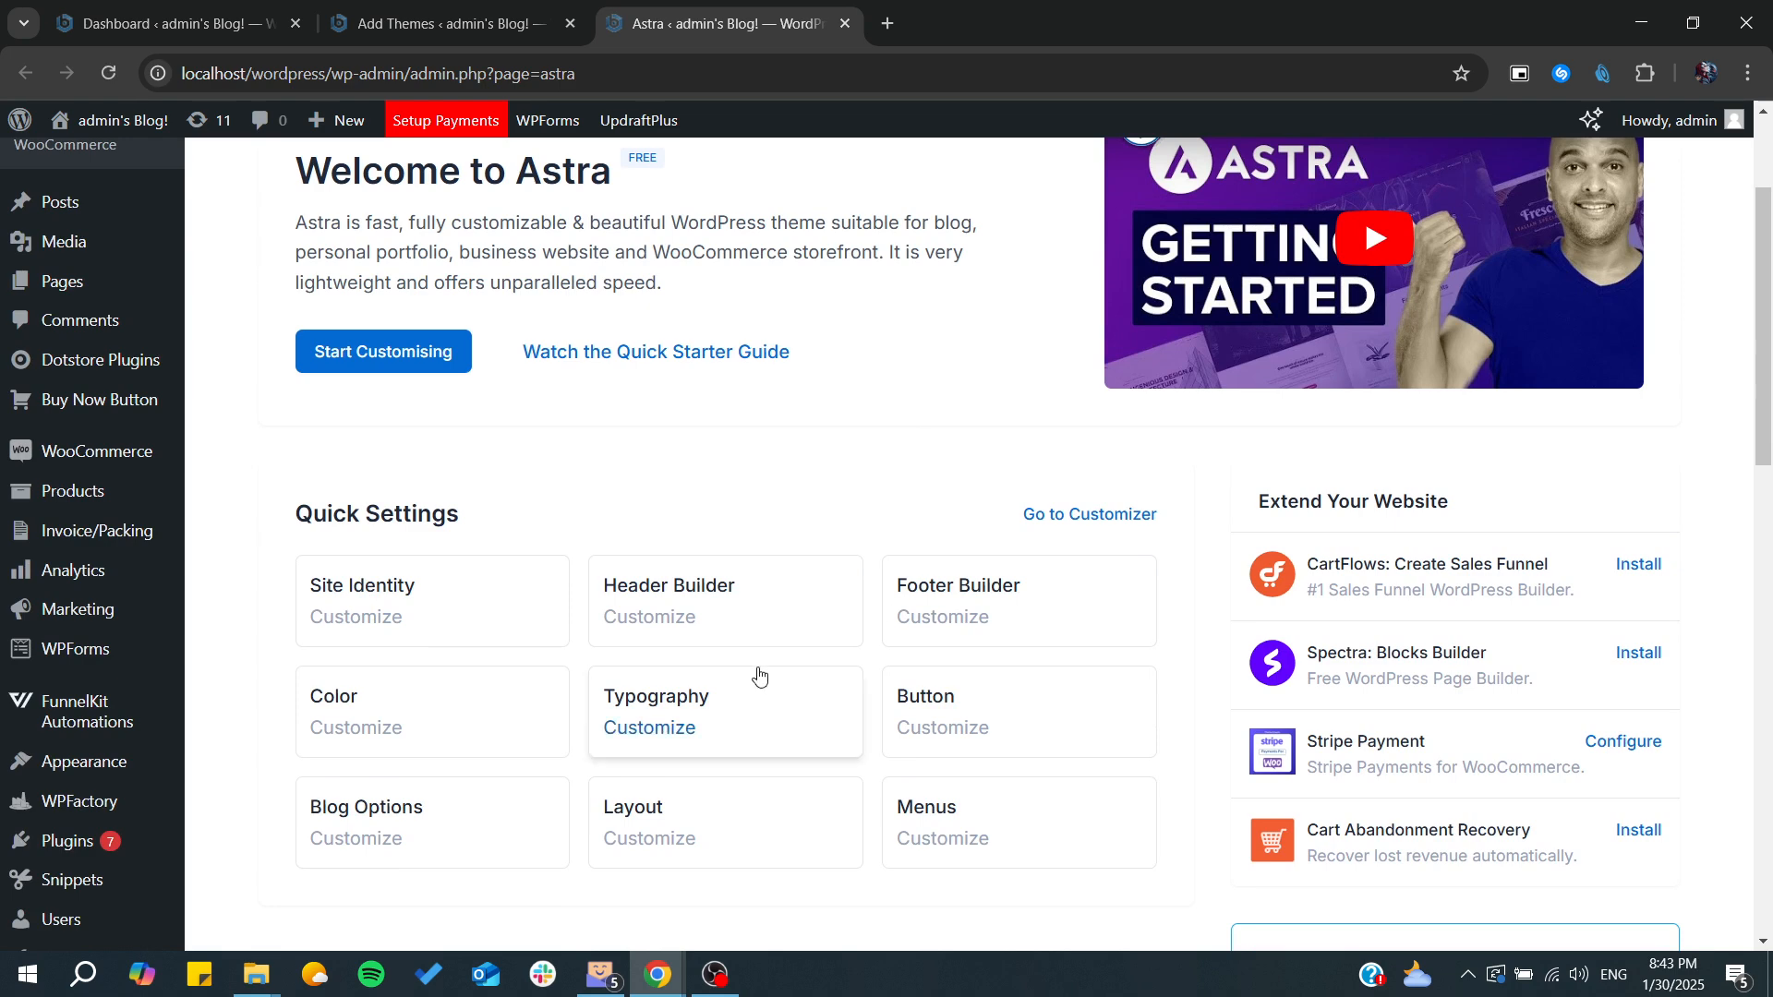
scroll("down", 3)
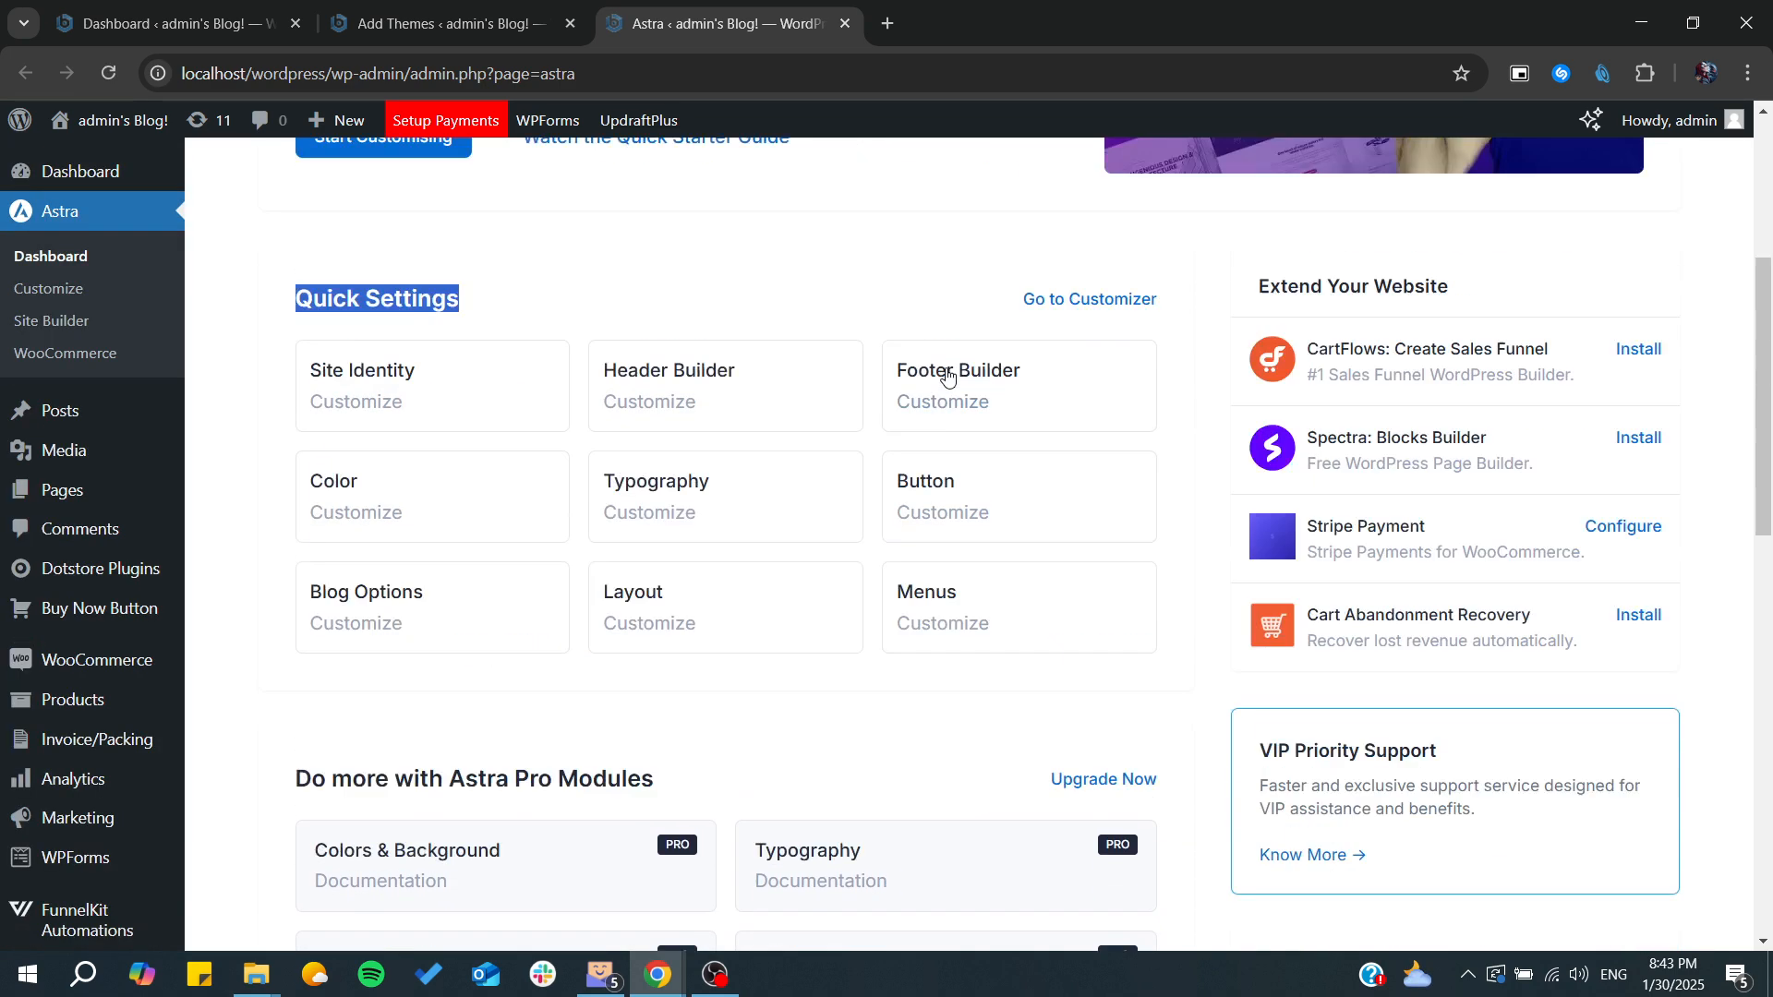
scroll("up", 3)
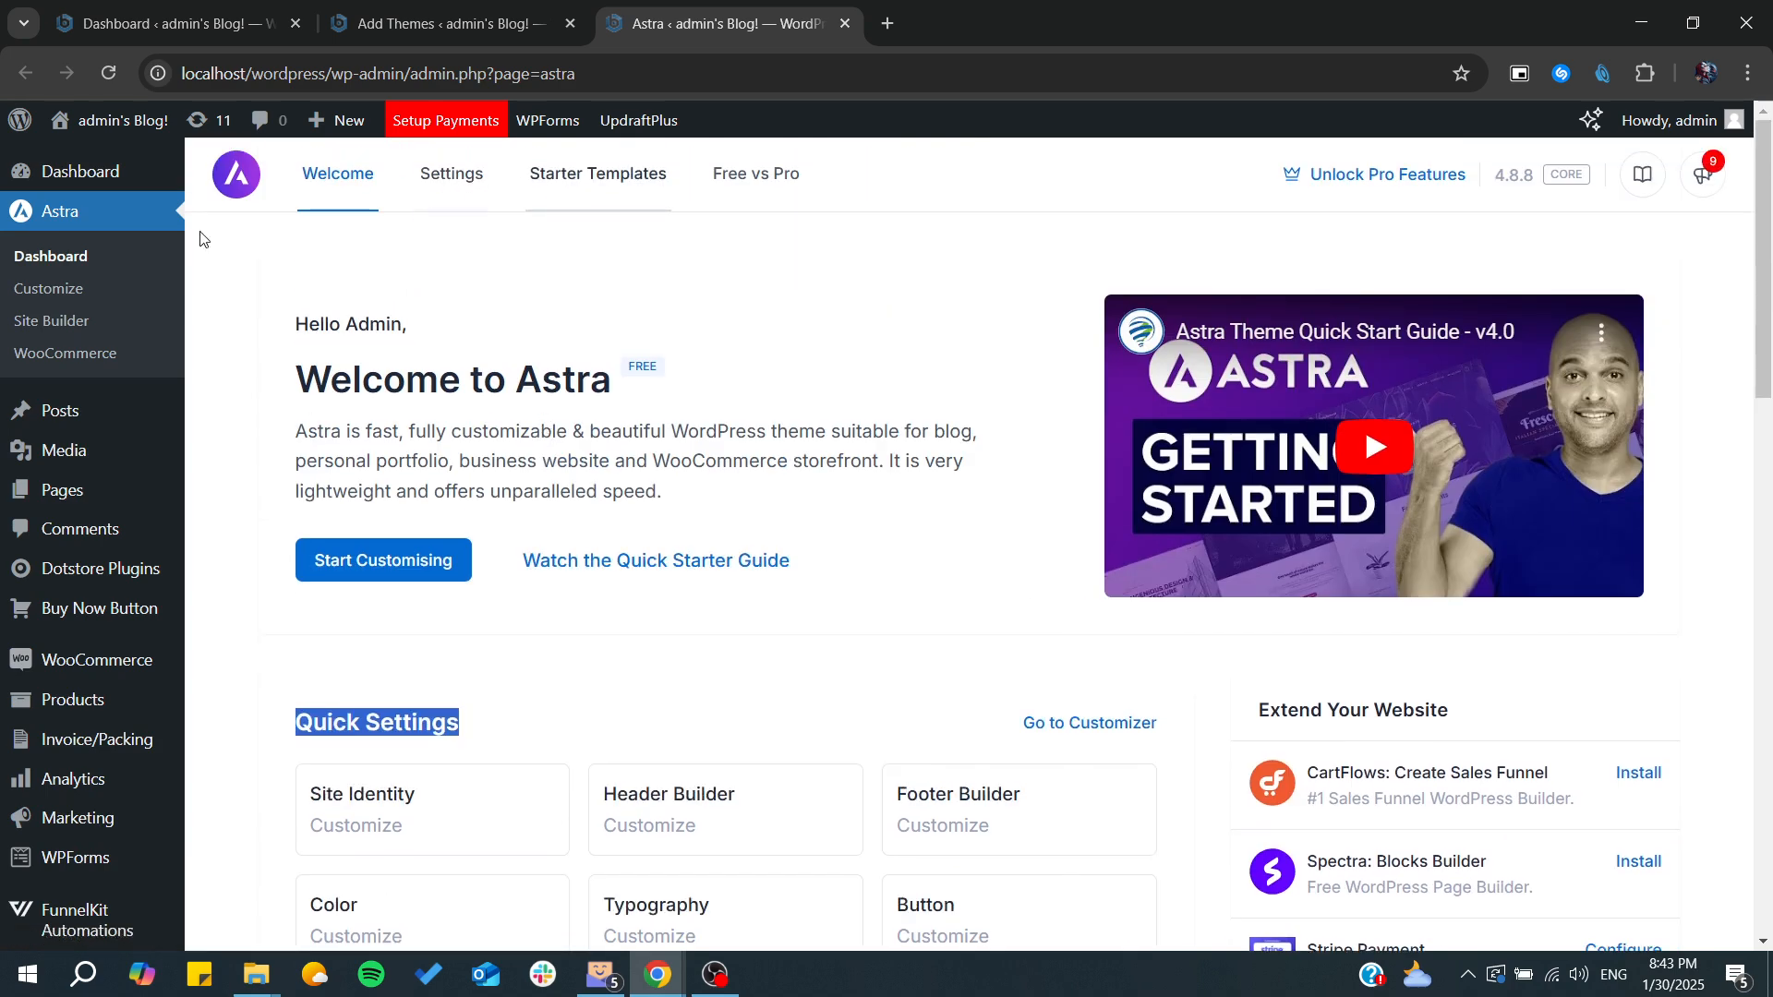
left_click(51, 322)
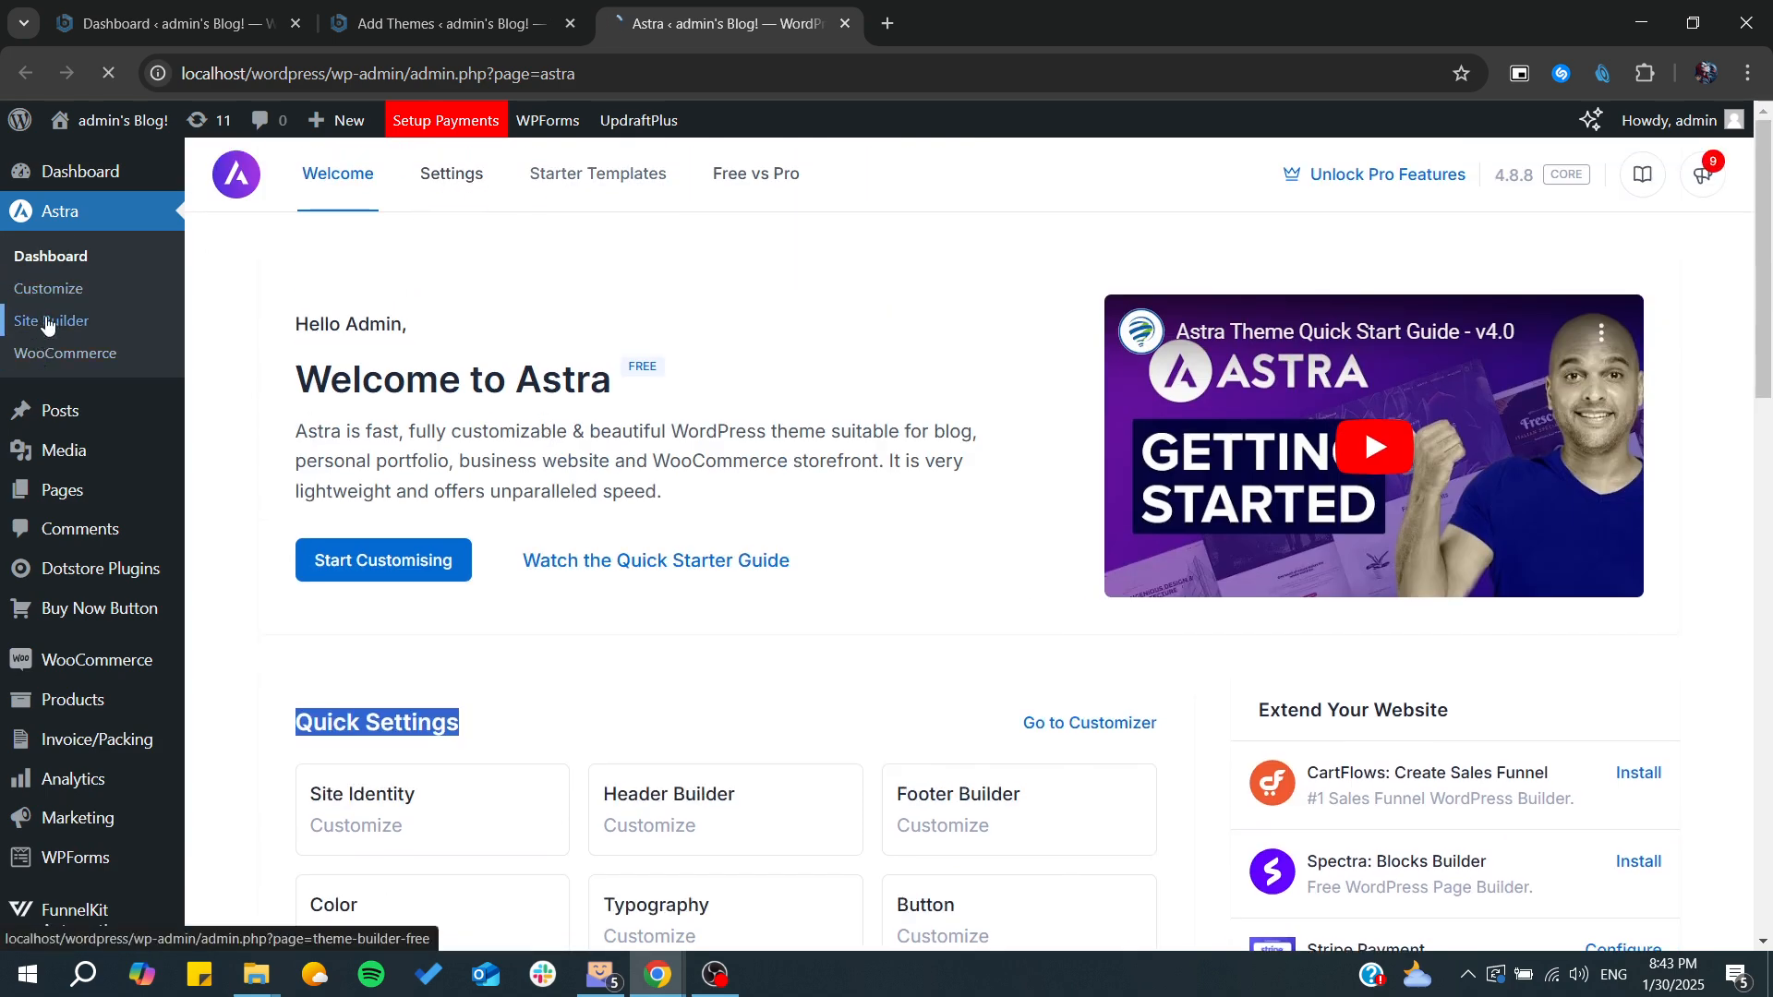
Open Astra > Site Builder and scroll the Header, Footer, Hooks and 404 layout cards
left_click(51, 321)
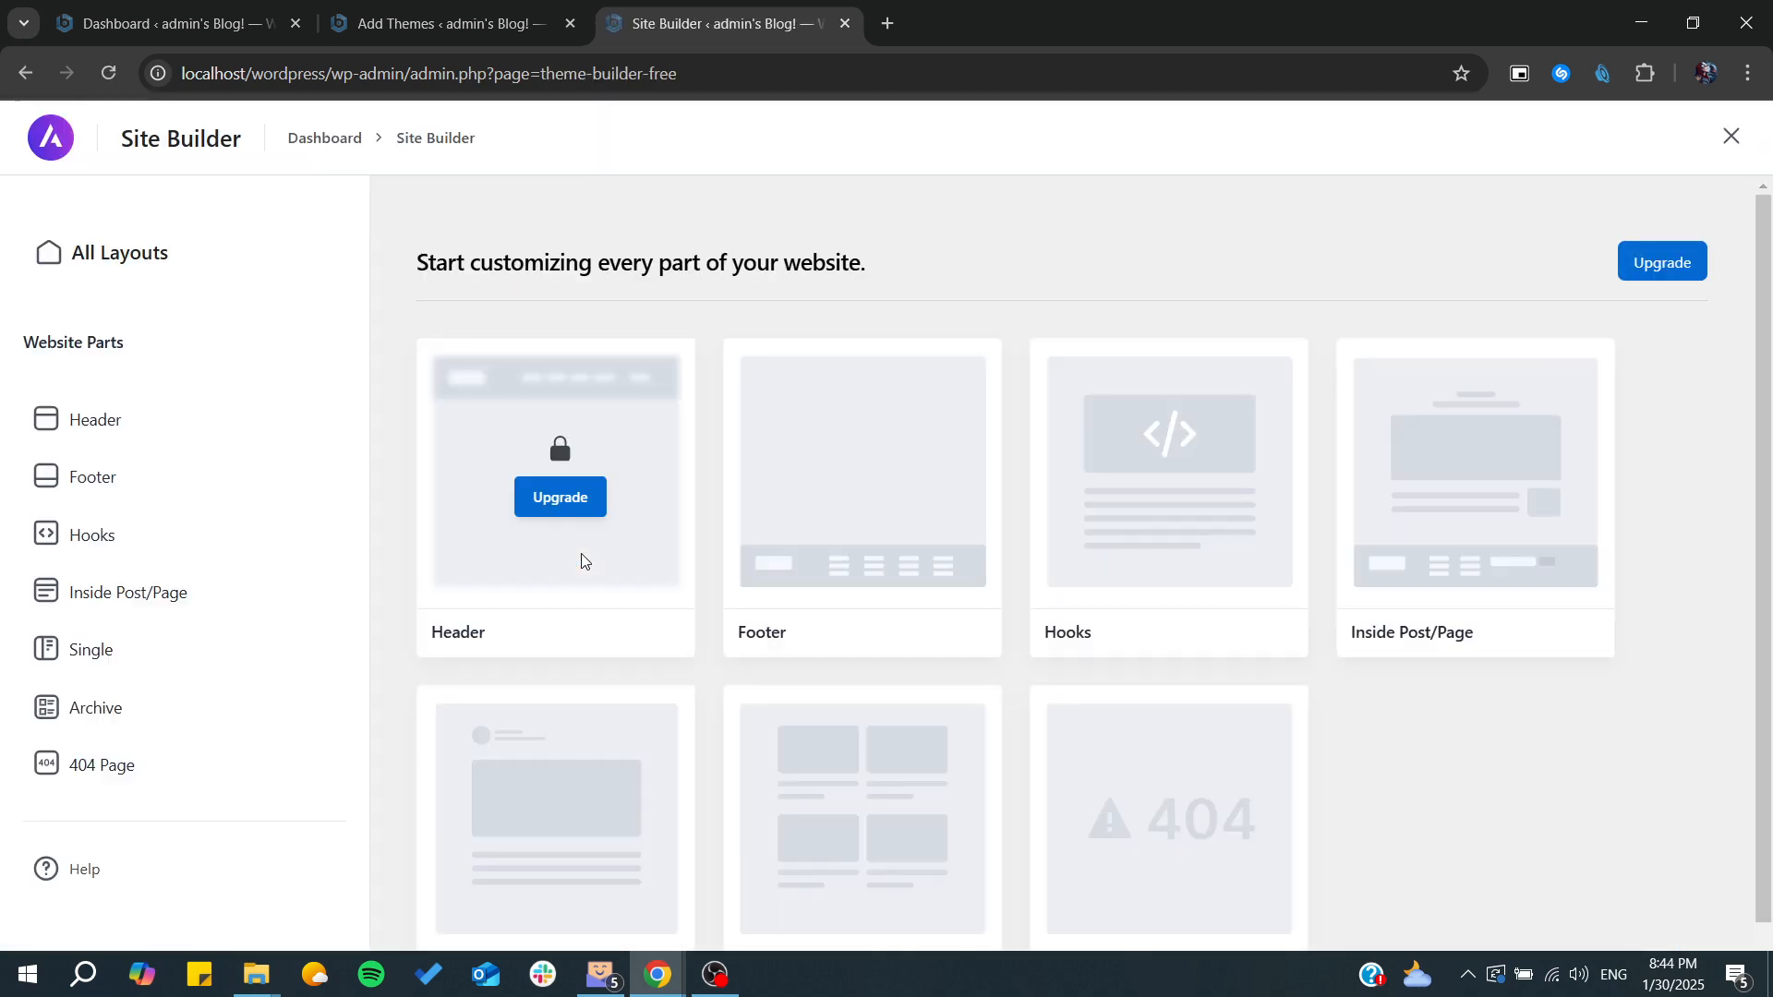
scroll("down", 3)
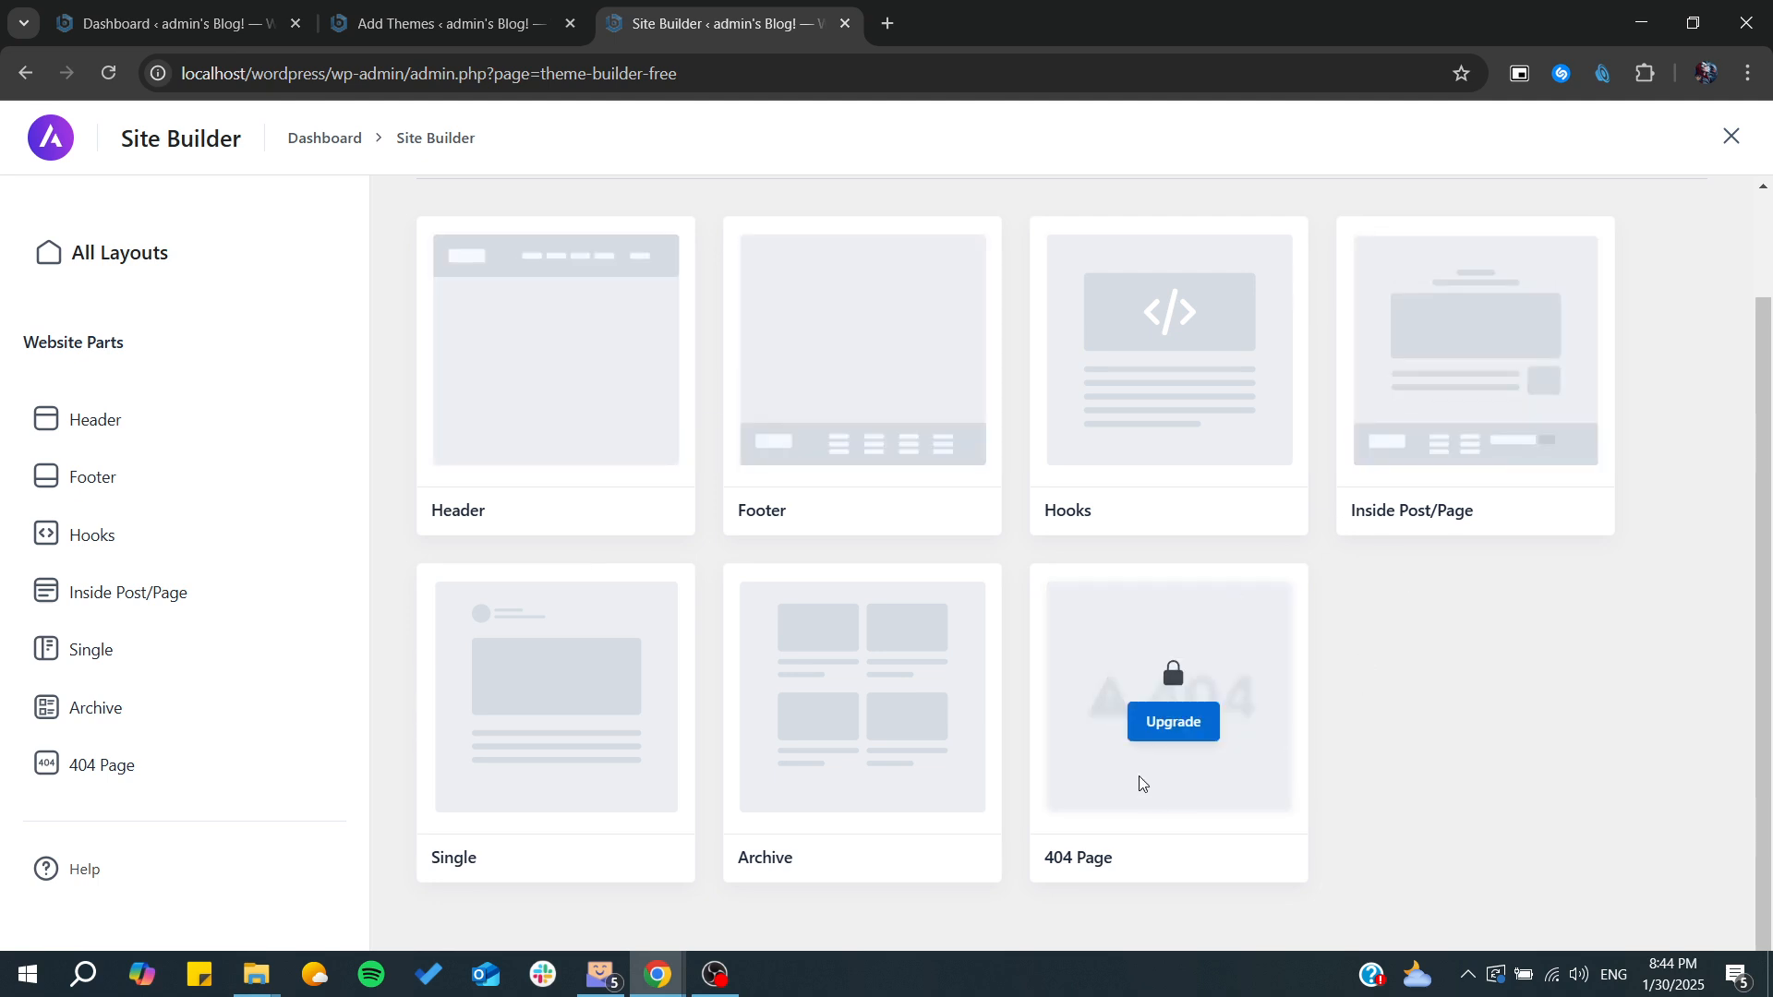